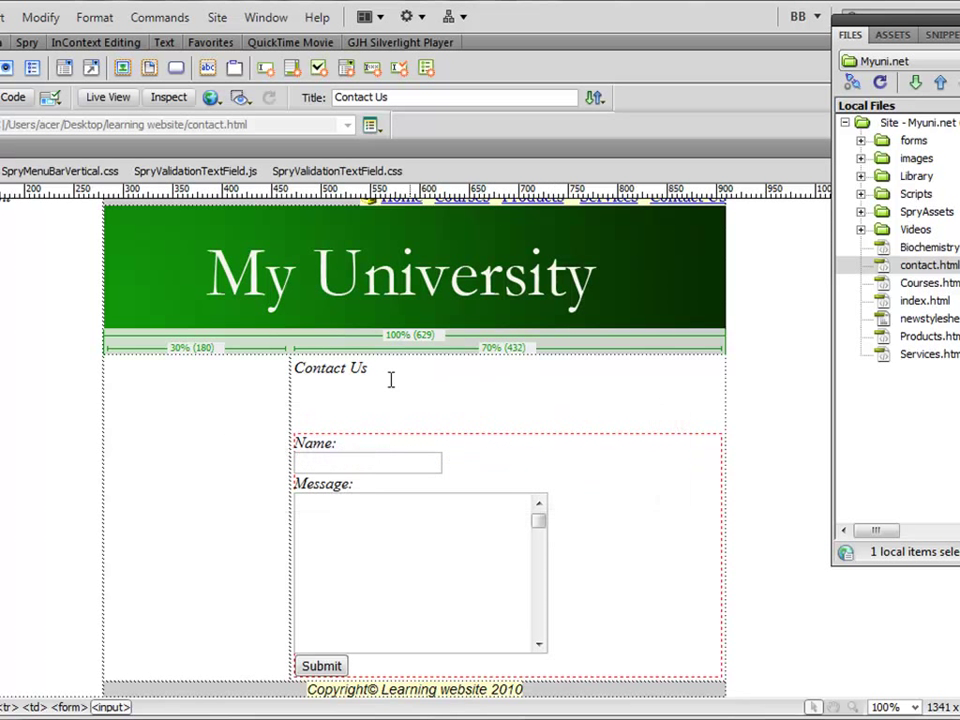
mouse_move(205, 278)
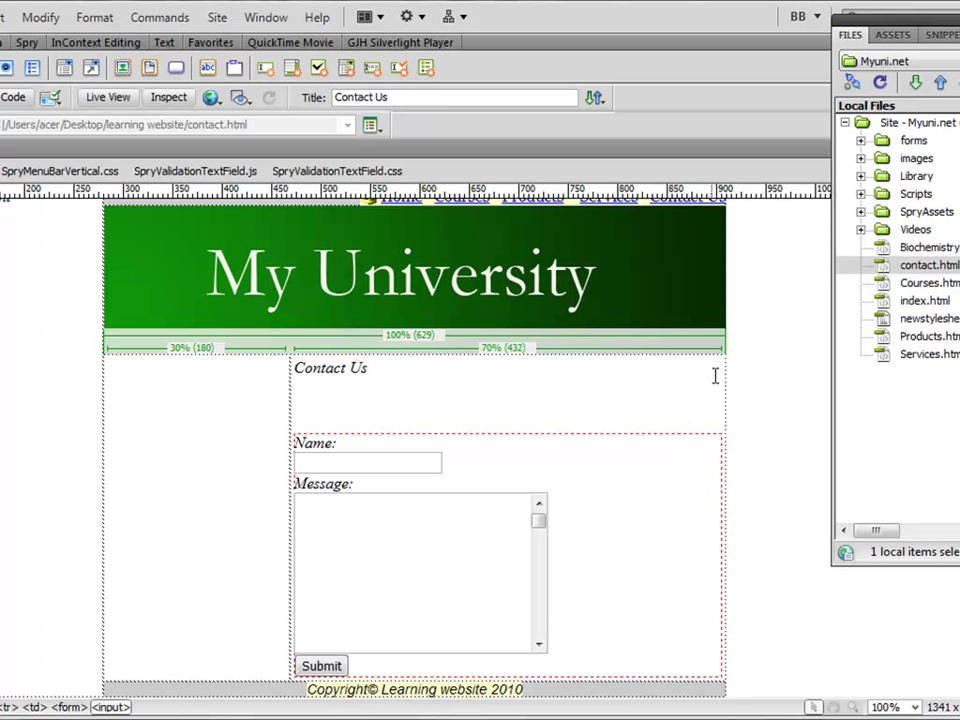
mouse_move(472, 440)
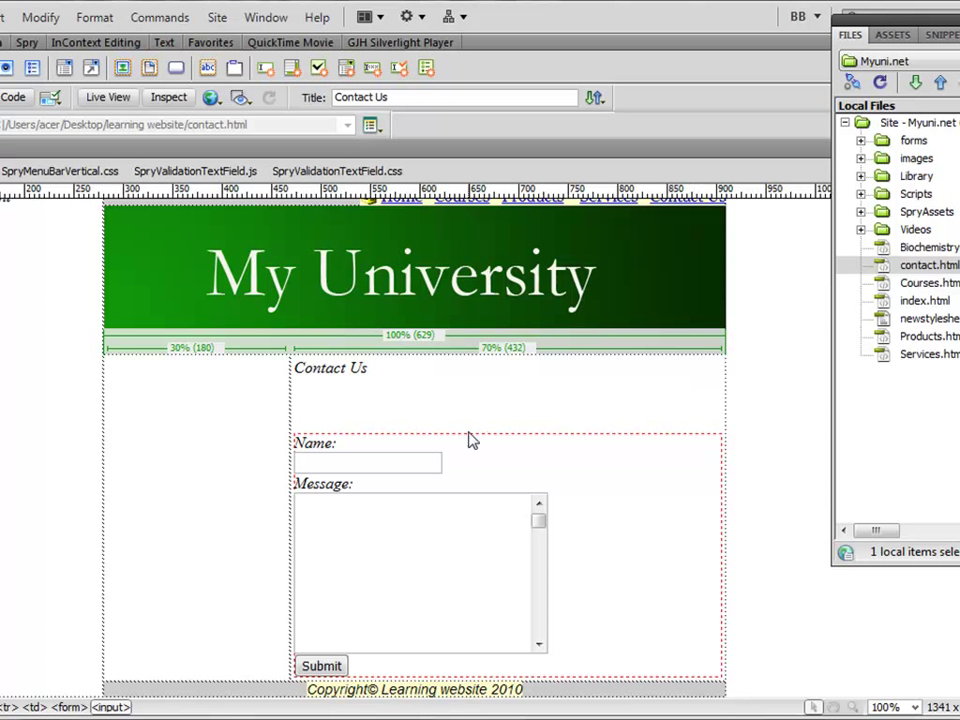
mouse_move(485, 441)
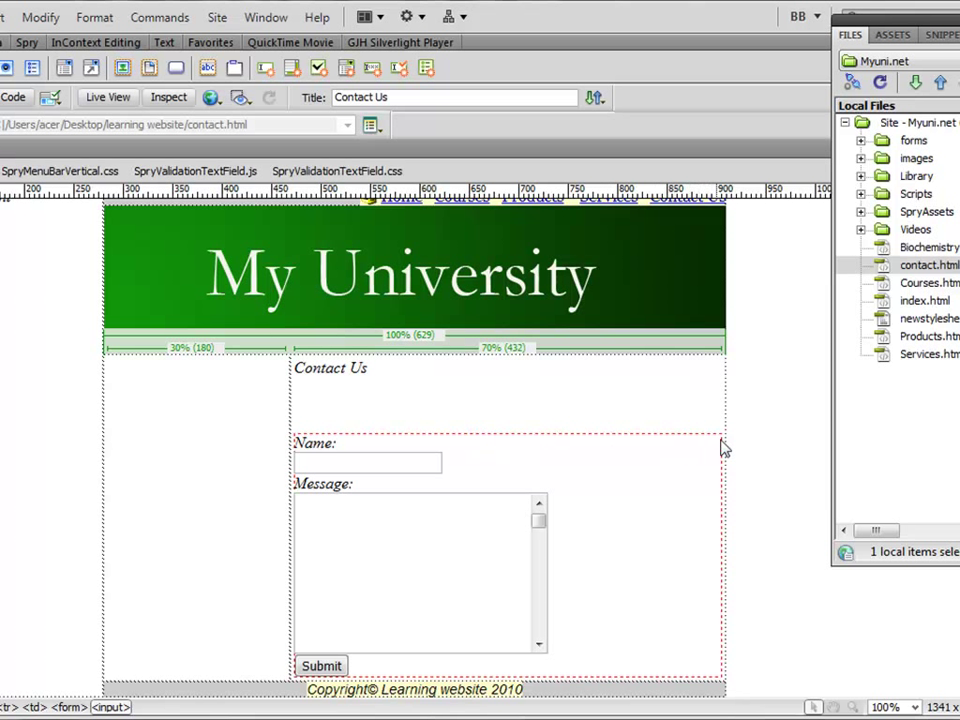
mouse_move(270, 663)
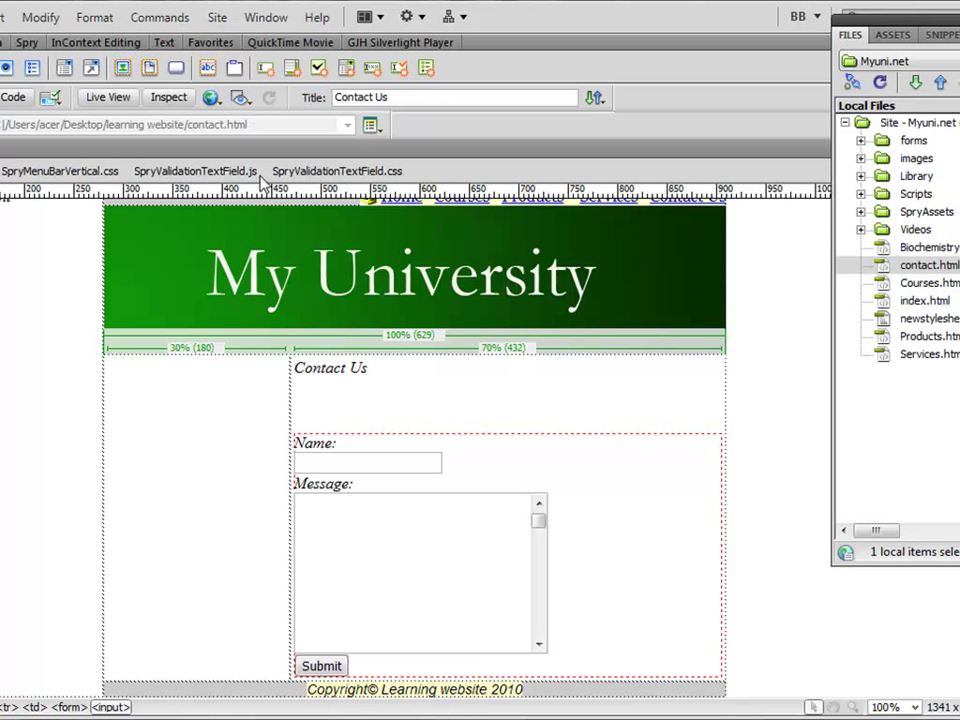
mouse_move(200, 570)
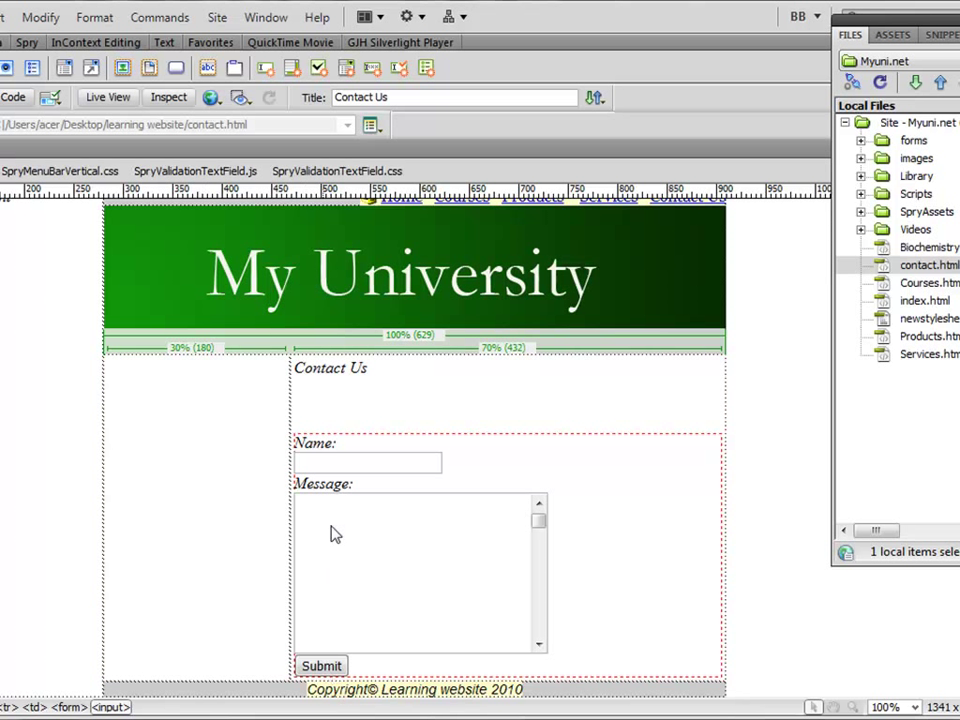
mouse_move(150, 590)
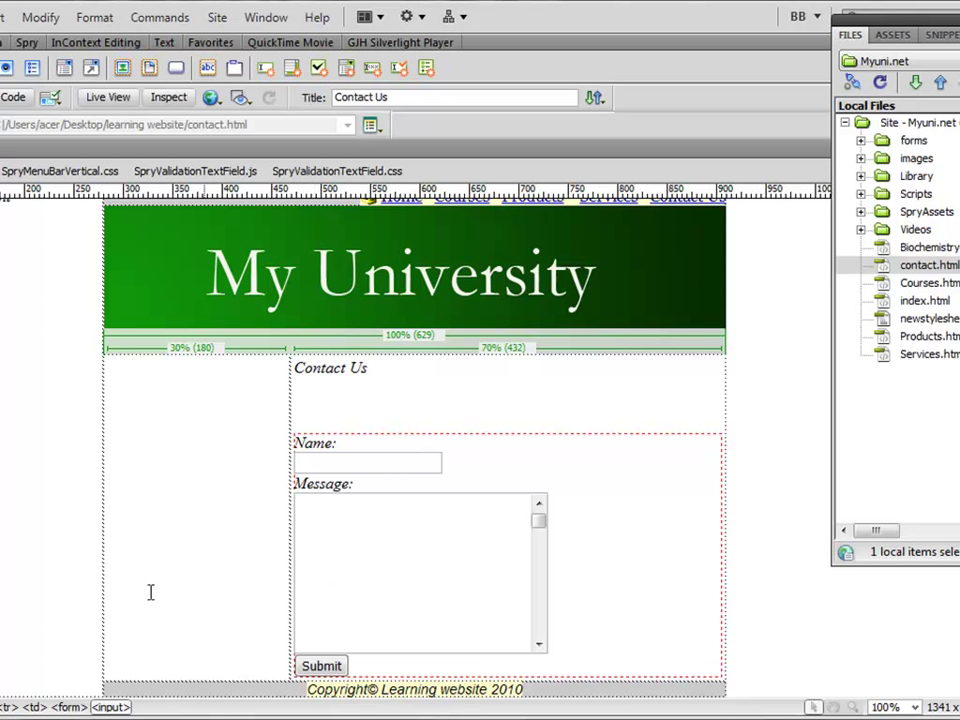
mouse_move(313, 644)
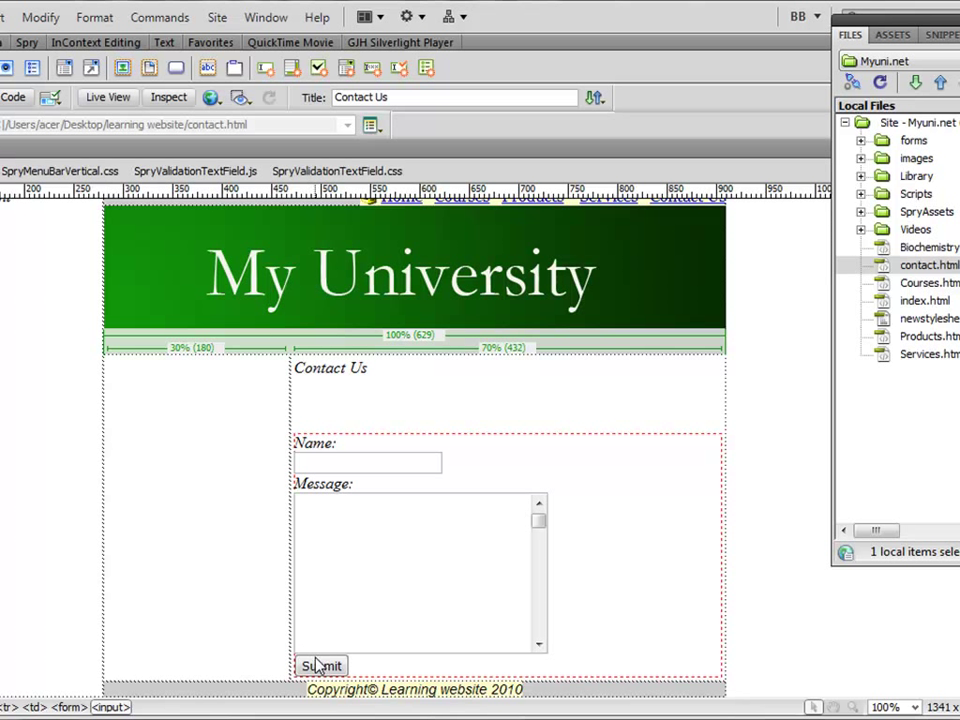
mouse_move(545, 456)
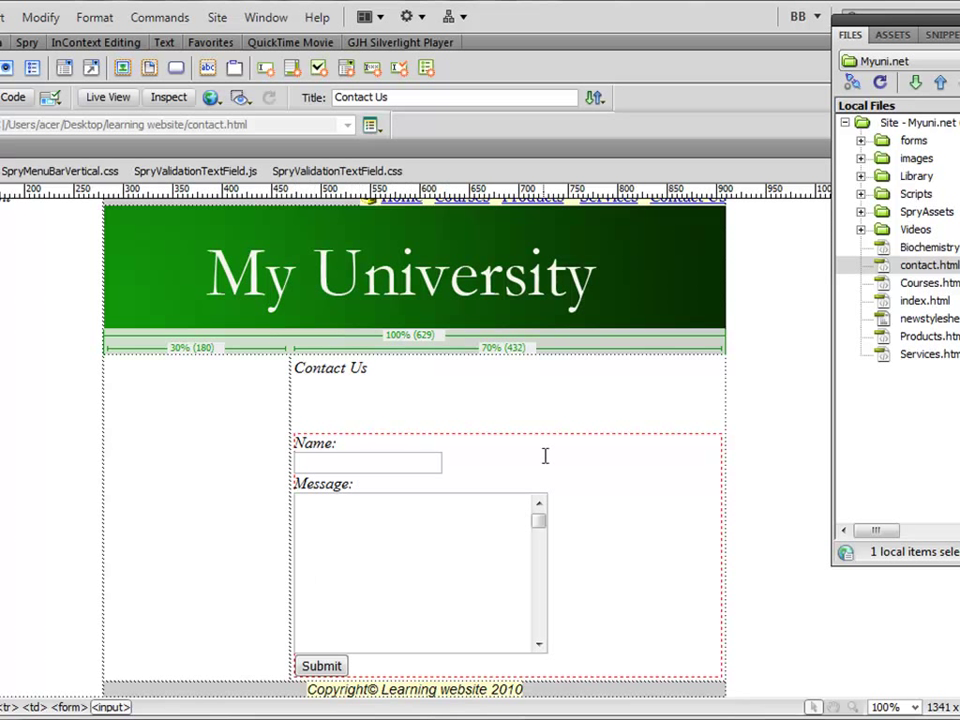
mouse_move(190, 514)
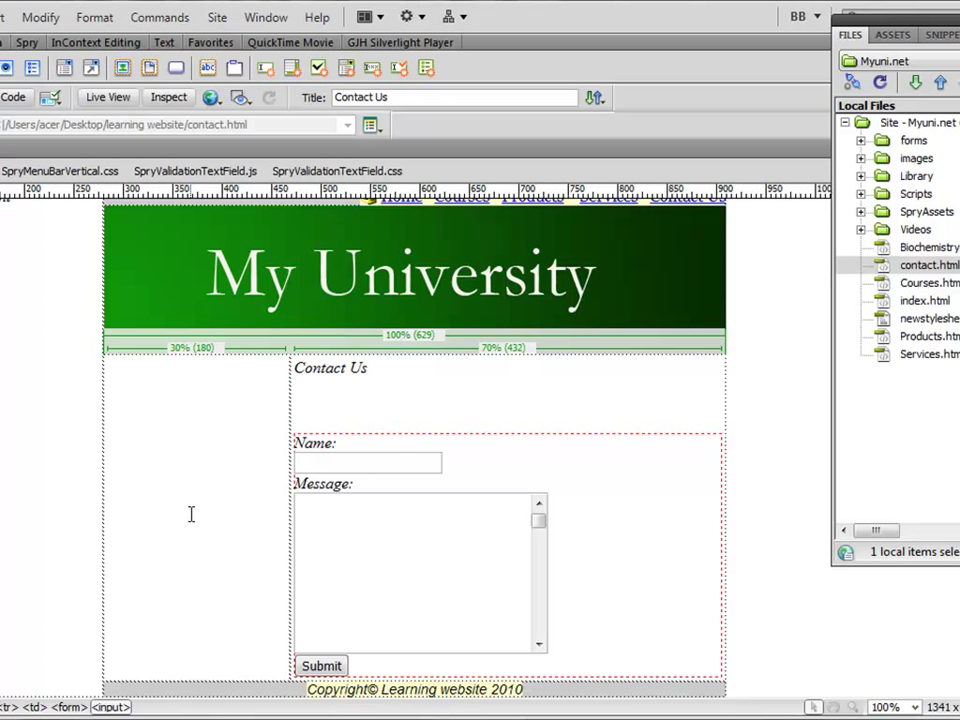
mouse_move(408, 538)
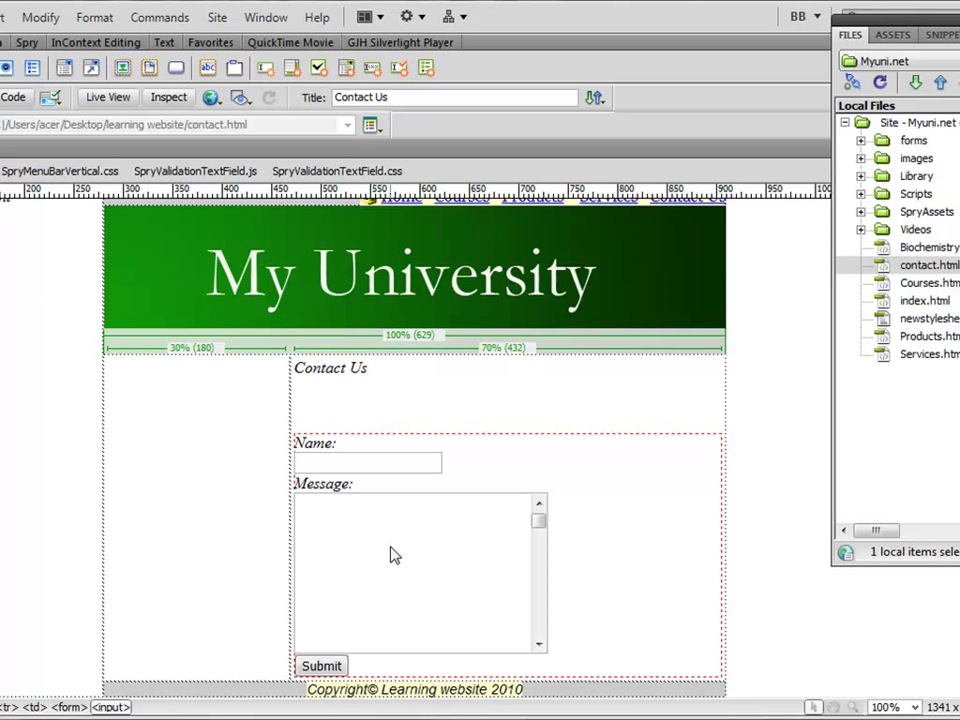
mouse_move(390, 528)
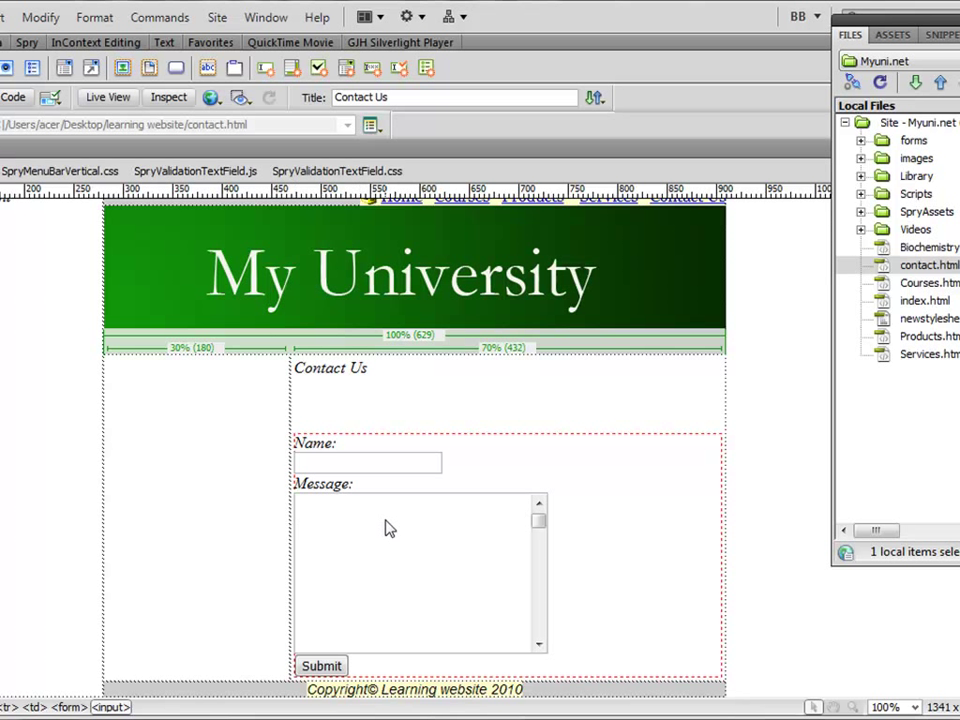
mouse_move(563, 430)
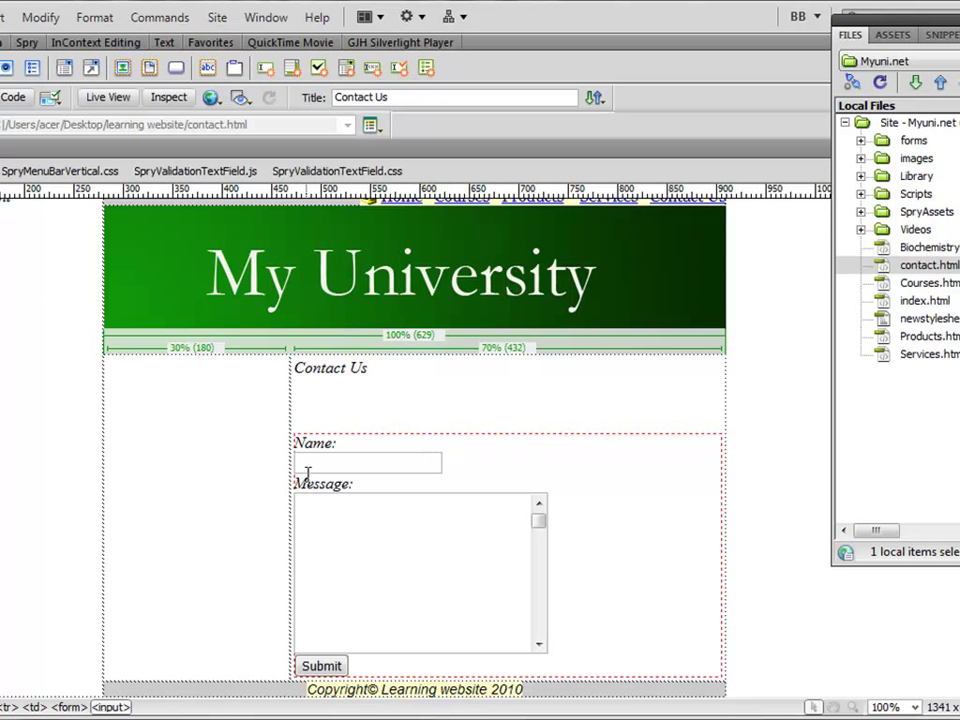
mouse_move(335, 635)
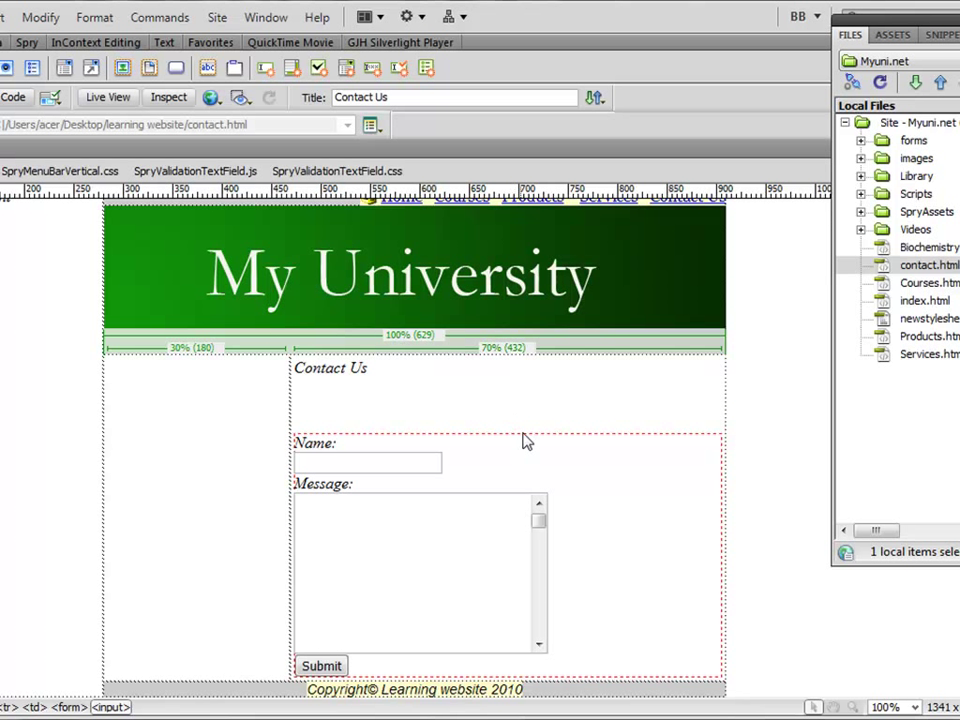
mouse_move(499, 440)
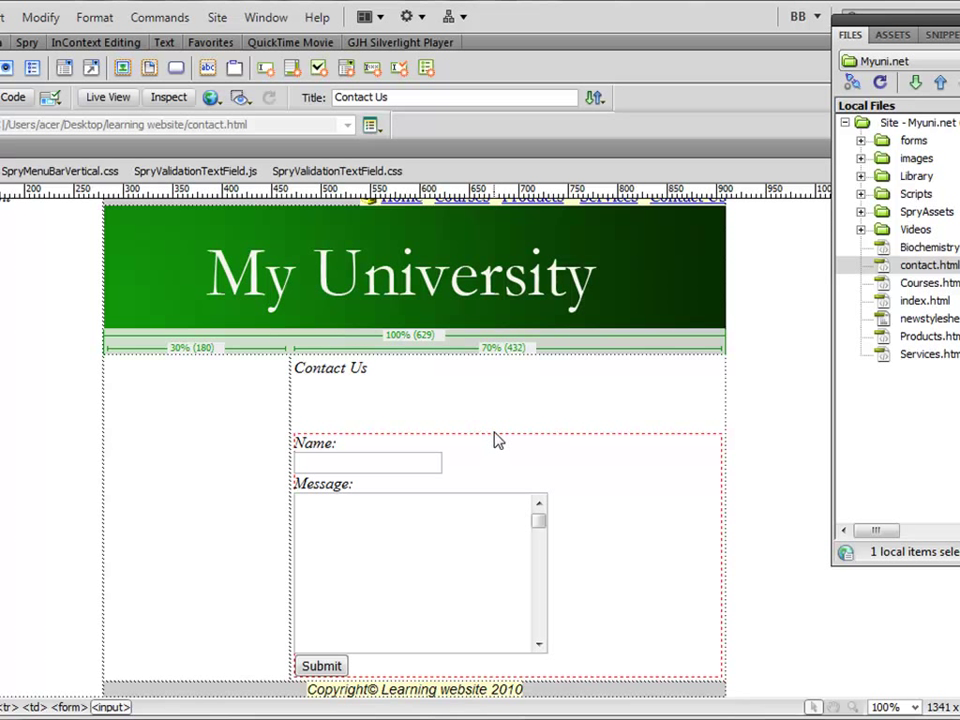
mouse_move(18, 128)
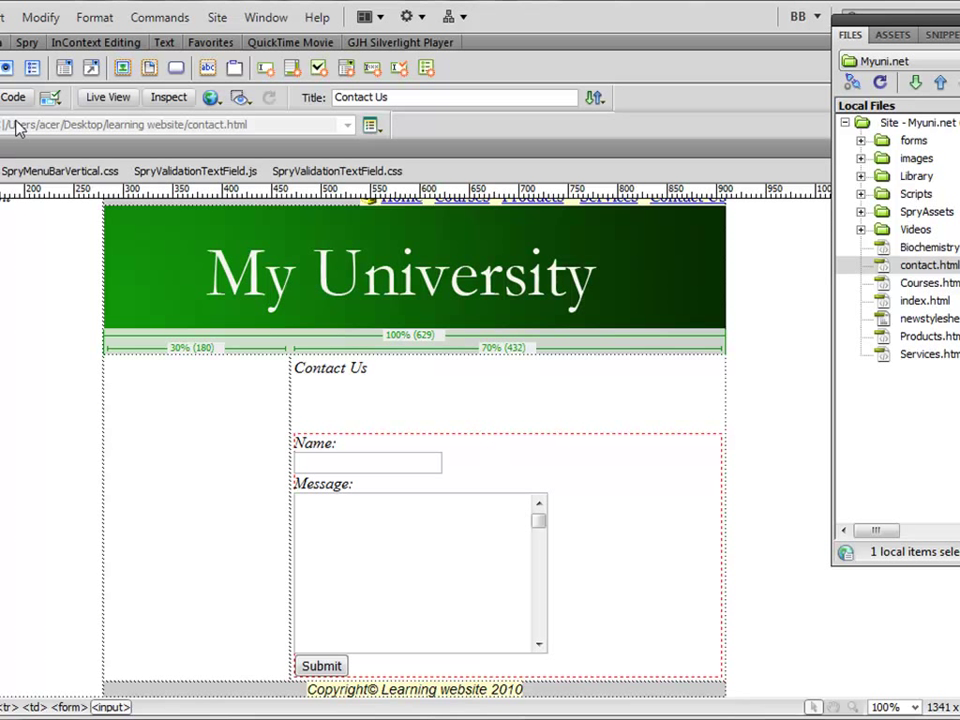
mouse_move(598, 508)
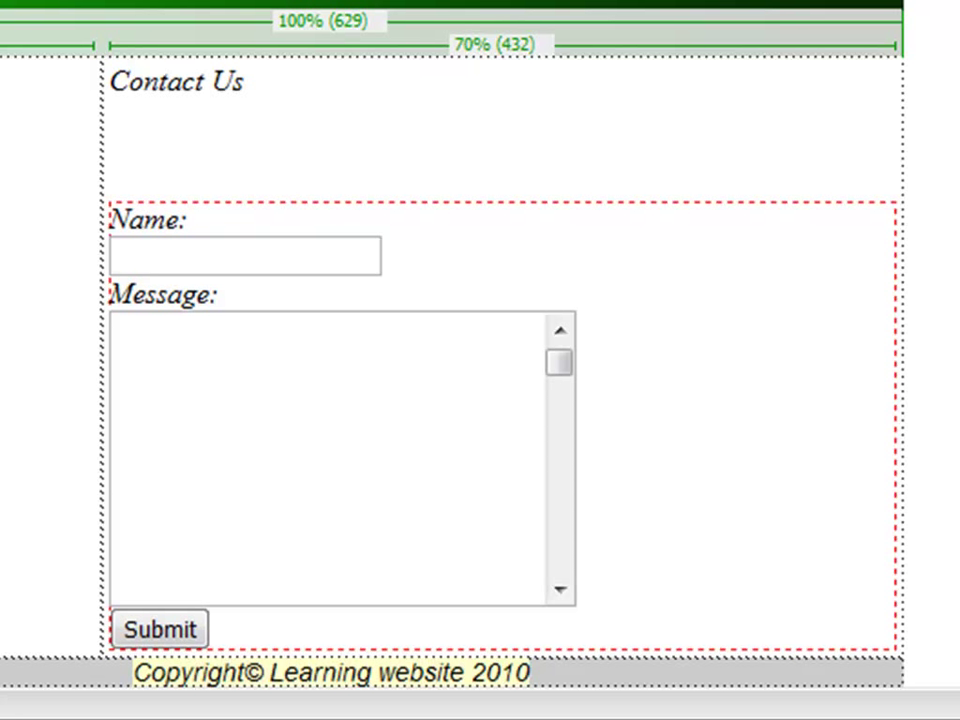
mouse_move(390, 225)
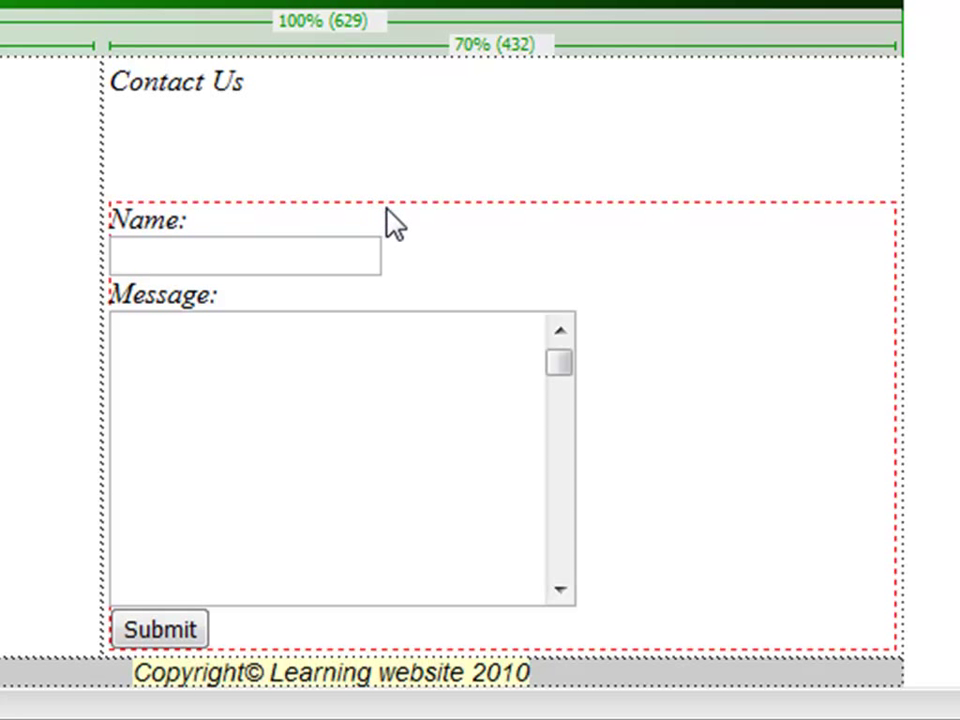
mouse_move(918, 248)
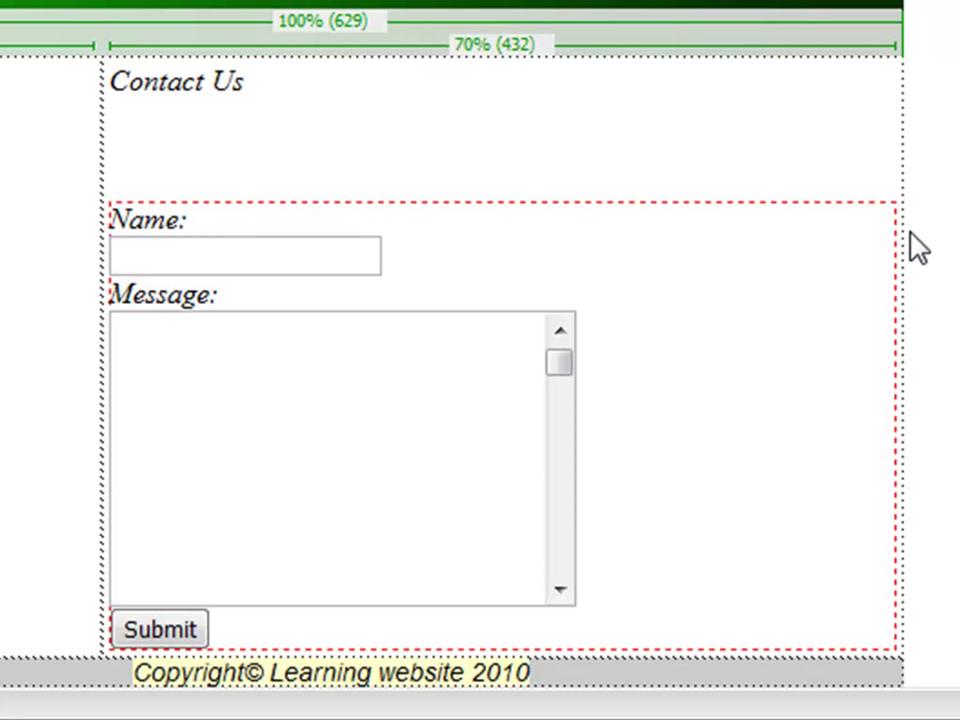
mouse_move(728, 220)
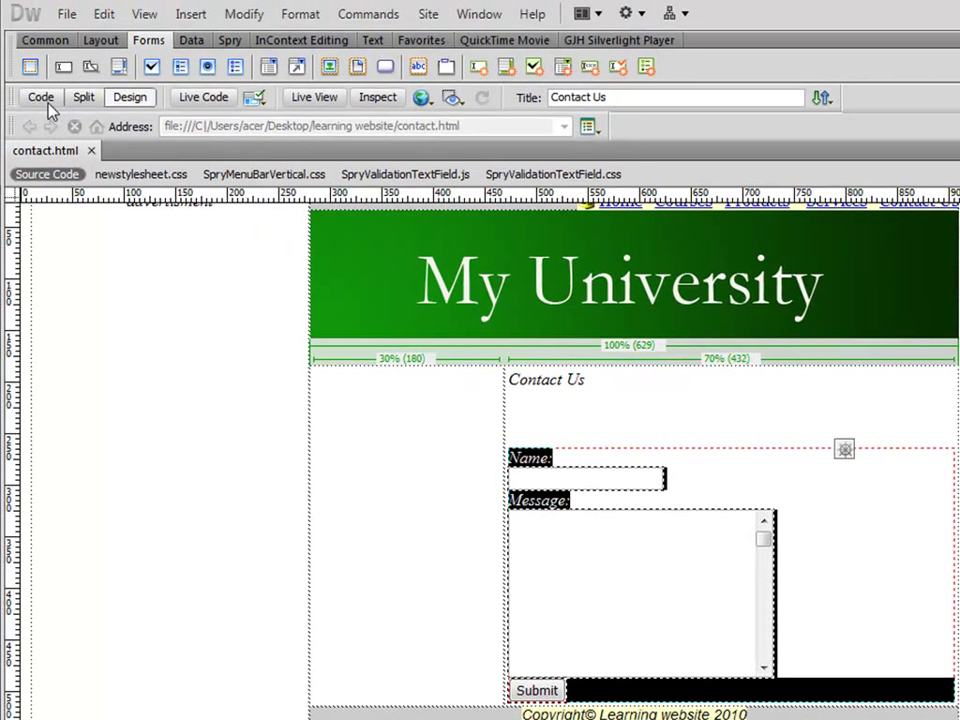
- Inspect the form's source code, switching between Code and Design views
click(41, 97)
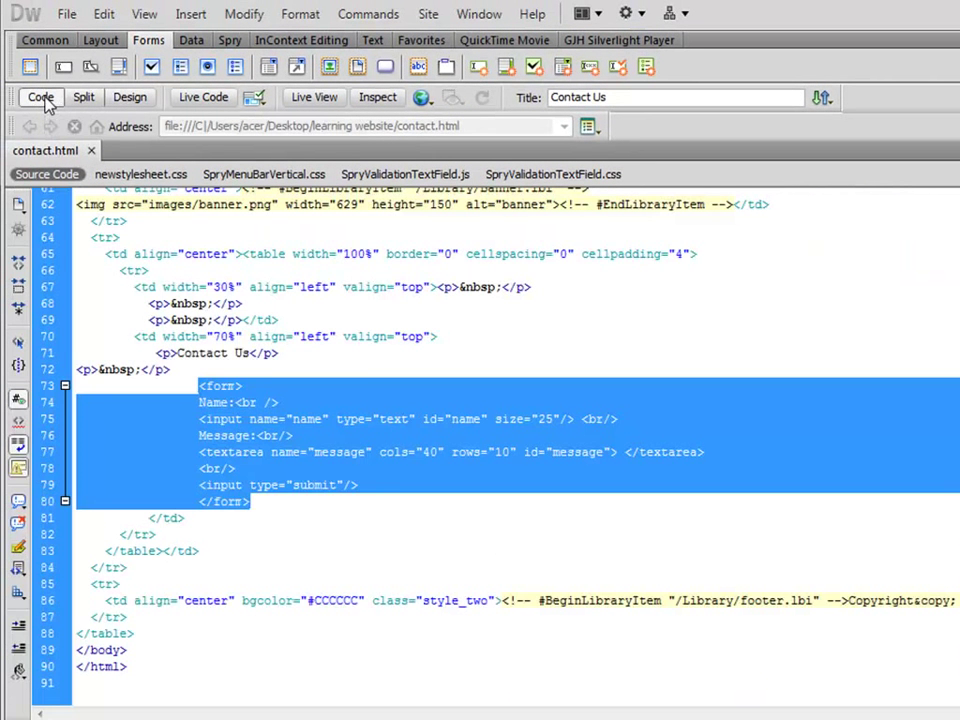
click(210, 386)
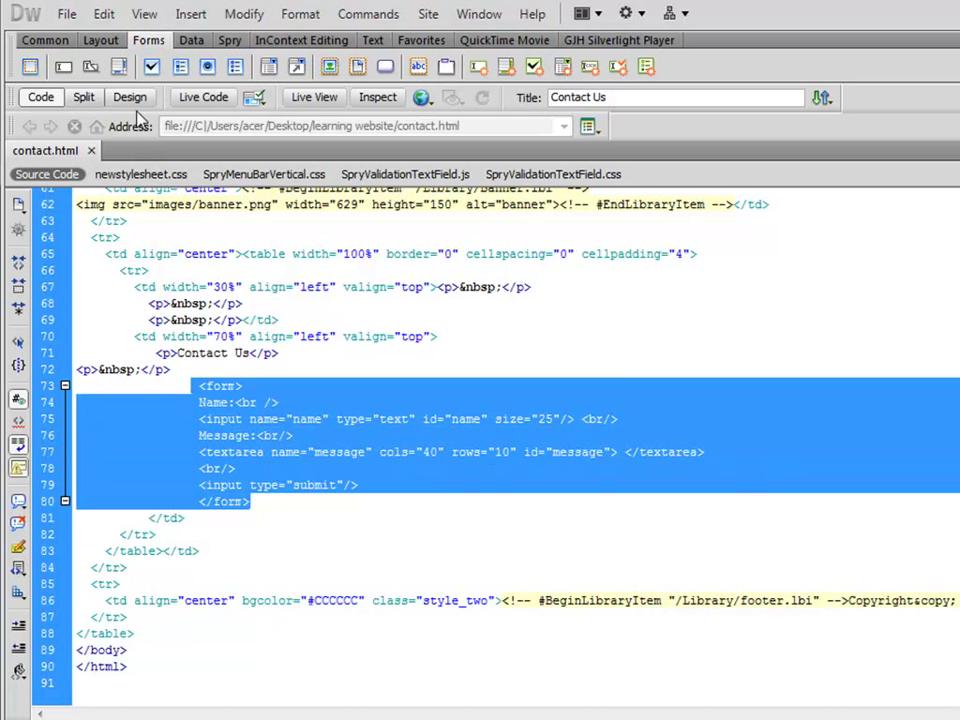
click(129, 97)
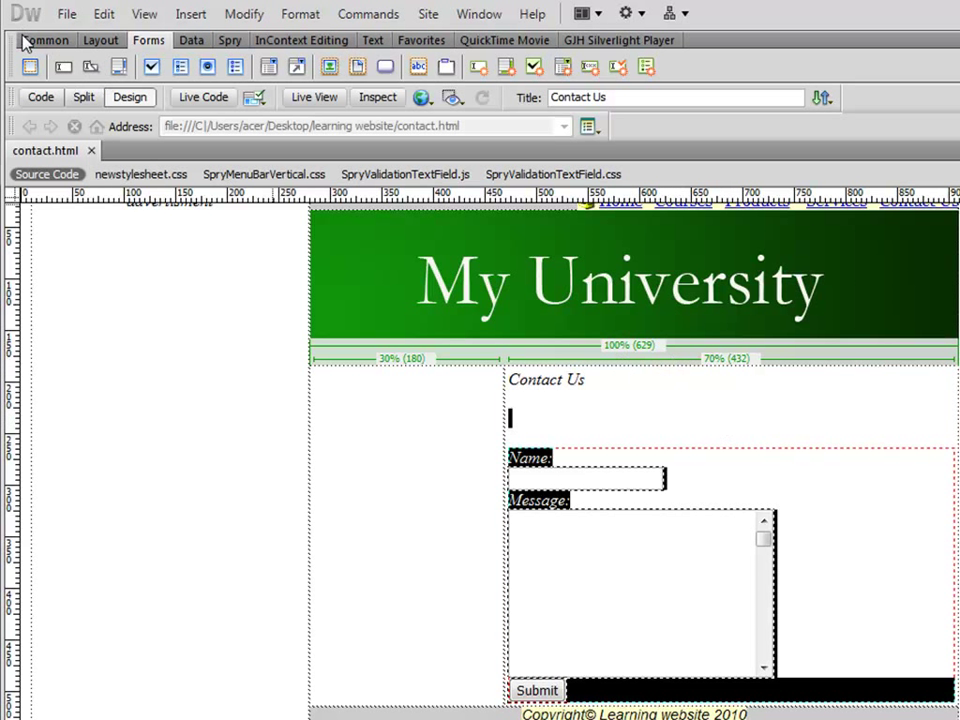
click(41, 97)
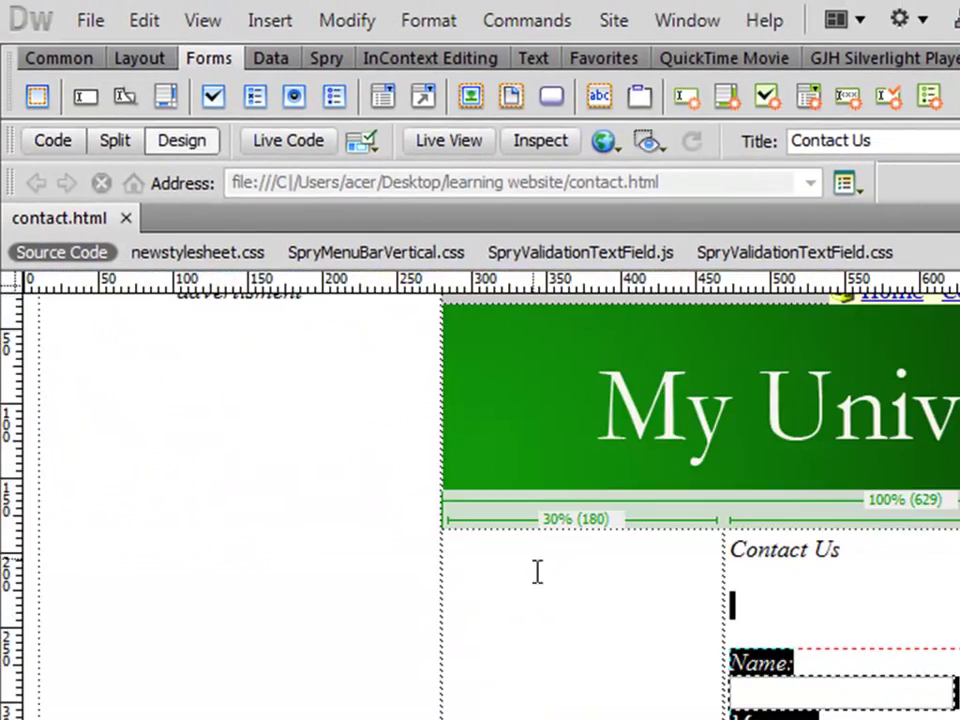
click(52, 140)
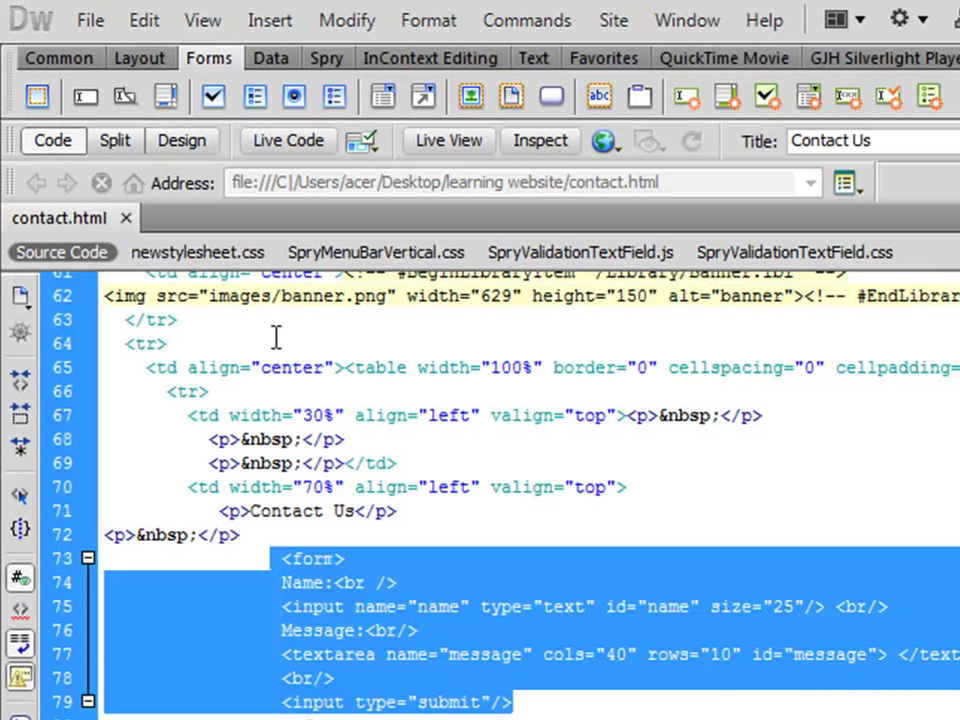
click(340, 558)
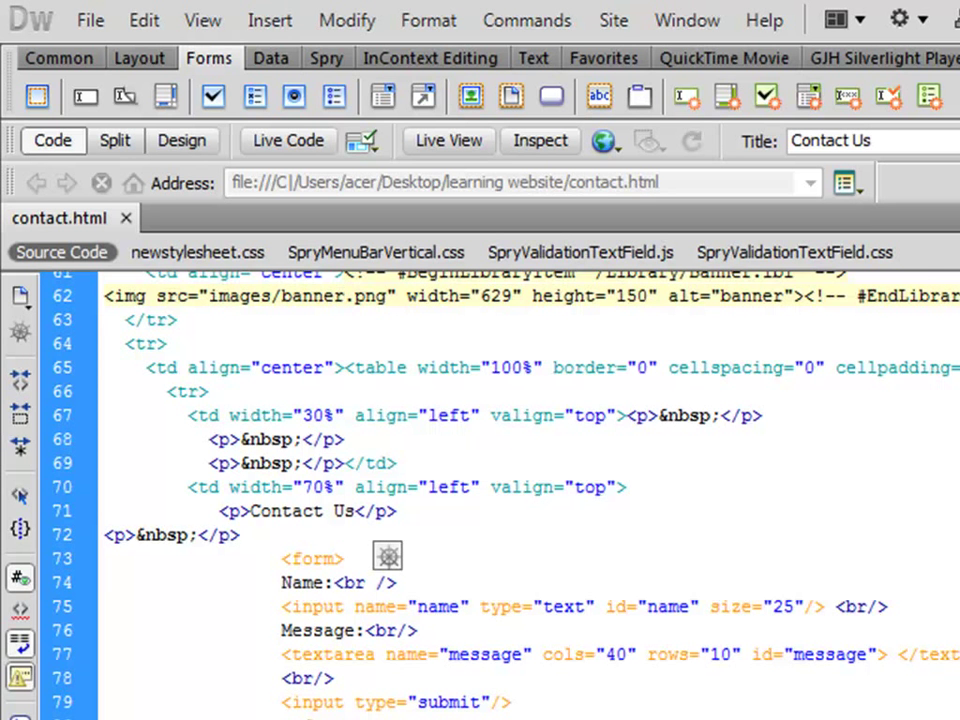
click(181, 140)
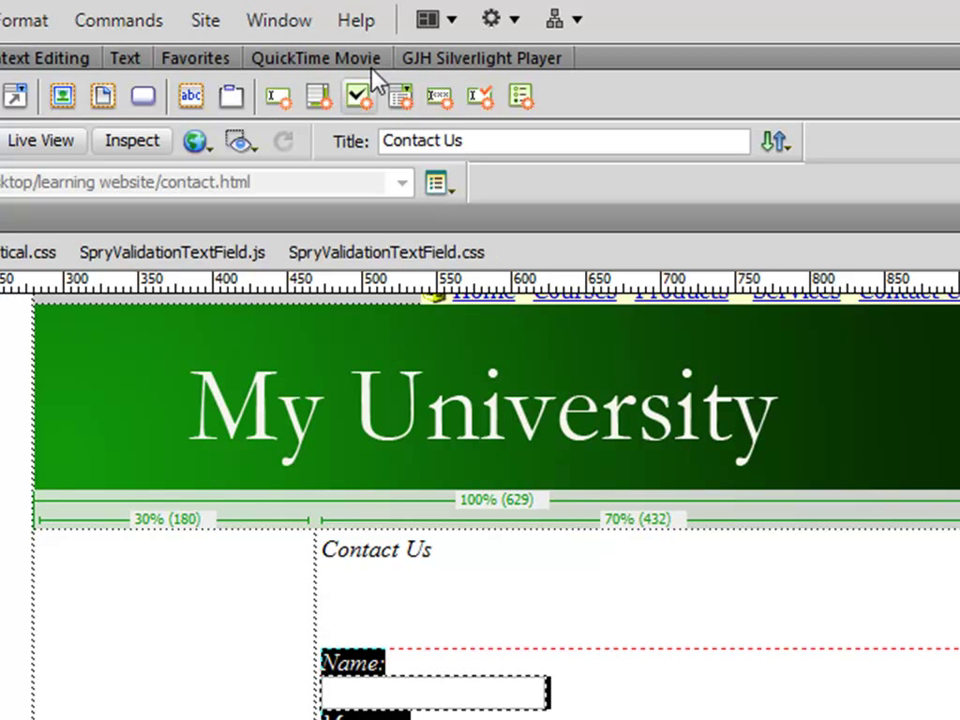
- Show the form's Properties panel and give the form the ID form1
click(278, 18)
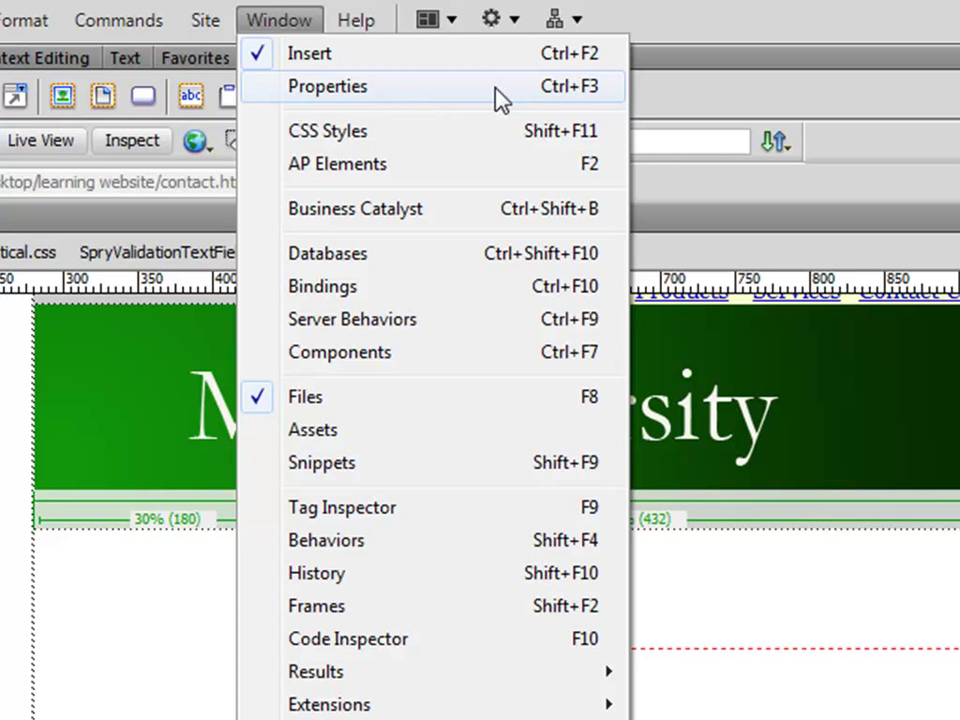
click(327, 86)
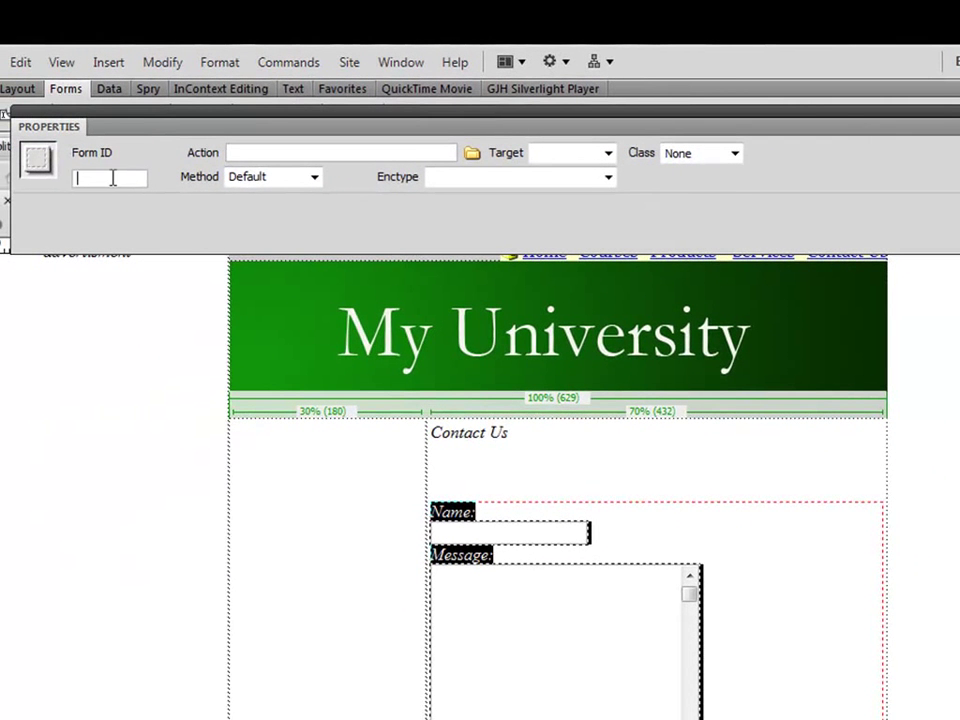
text(nam)
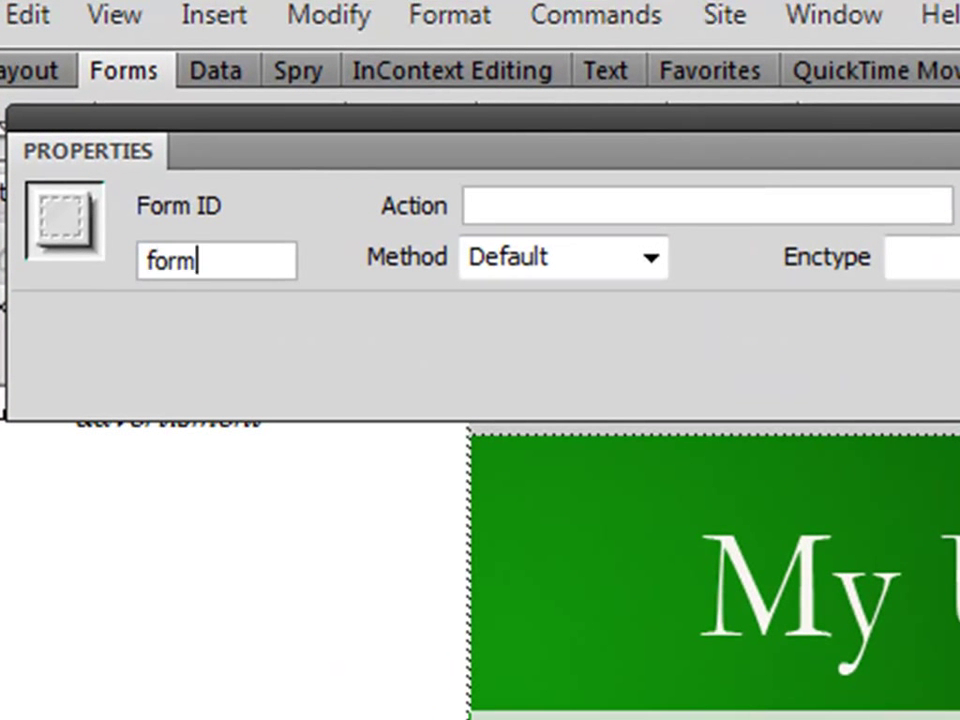
text(1)
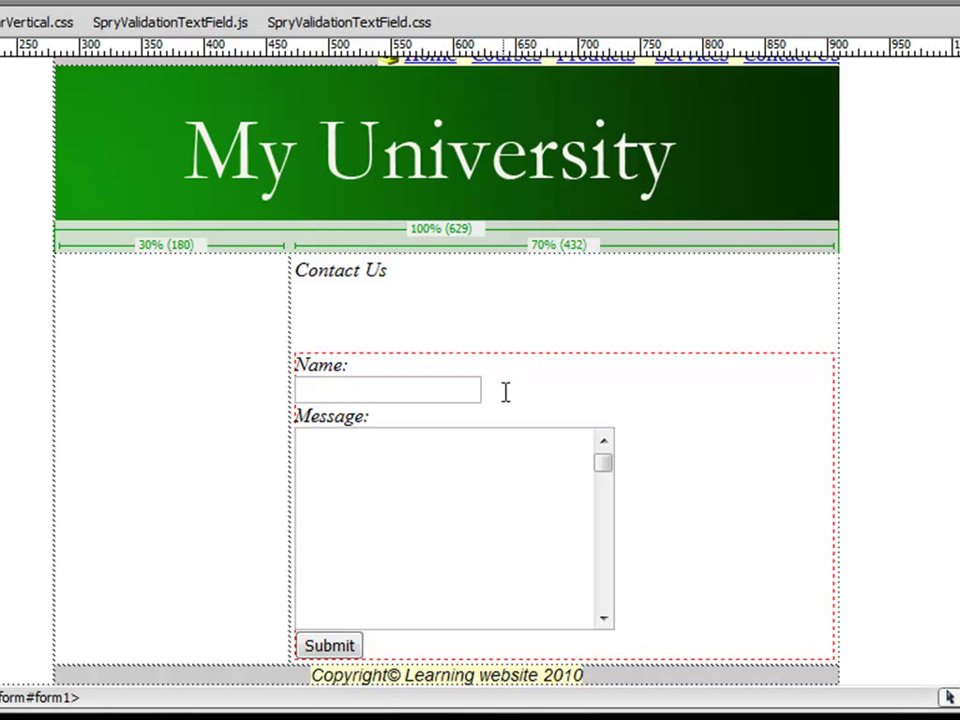
mouse_move(492, 396)
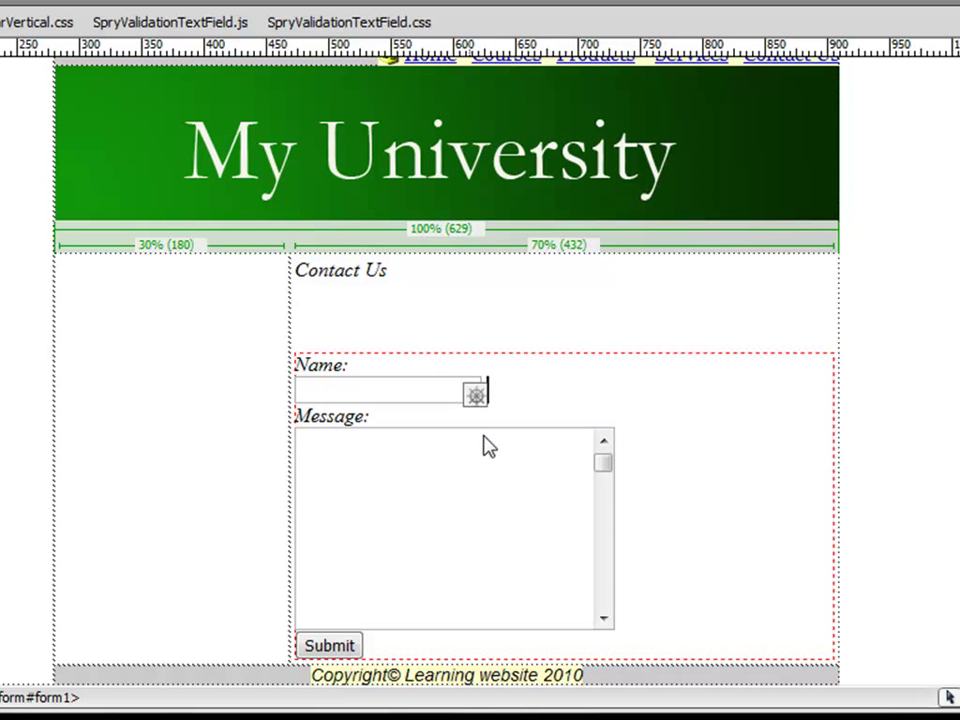
mouse_move(471, 479)
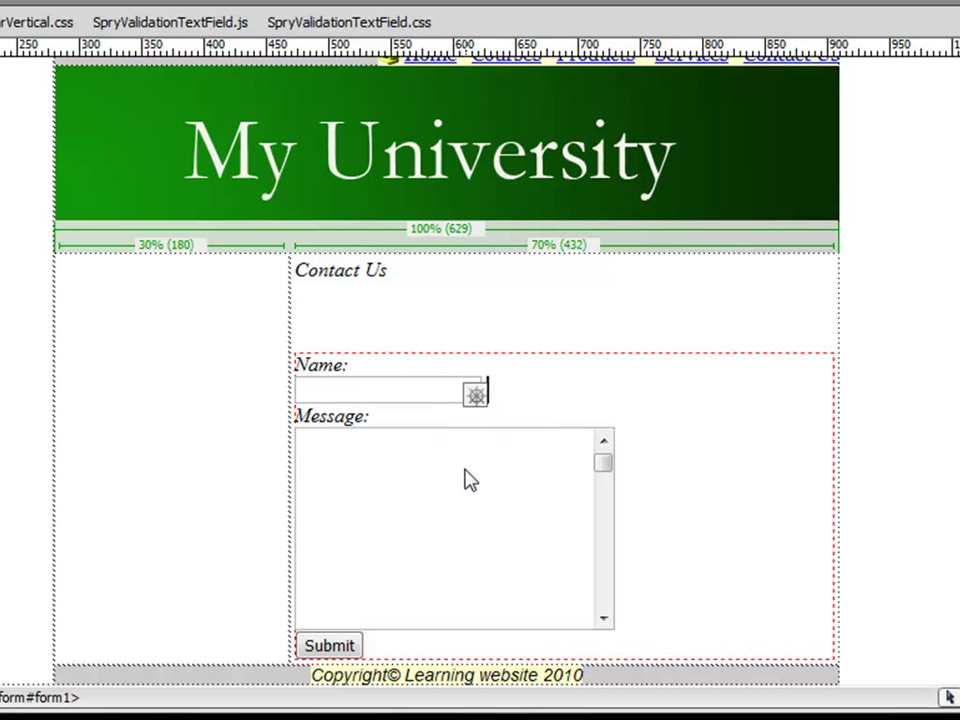
mouse_move(445, 586)
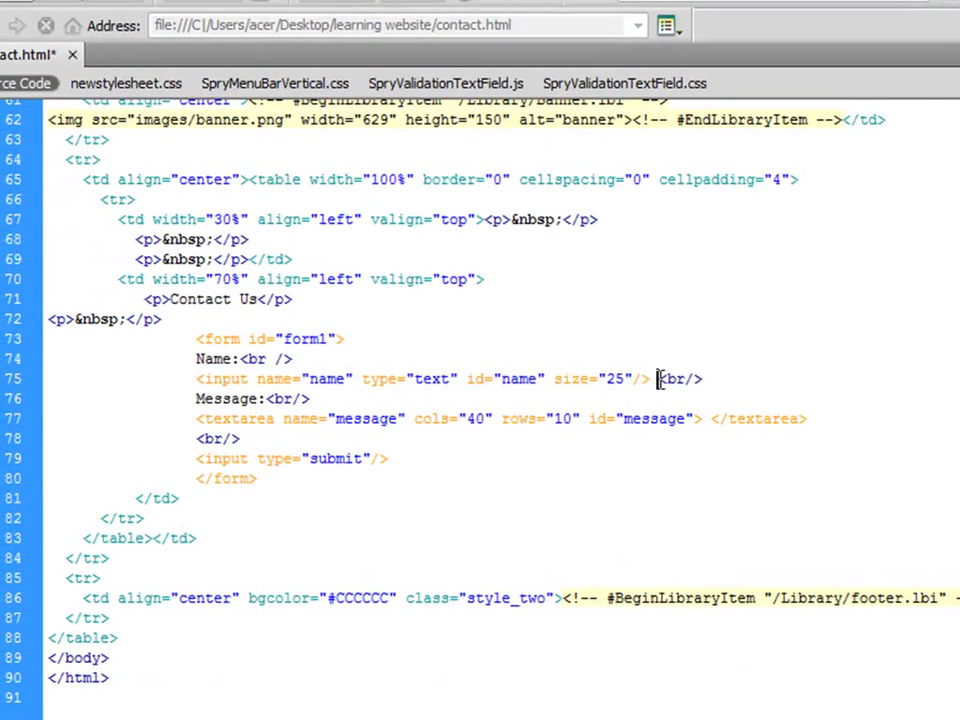
mouse_move(128, 25)
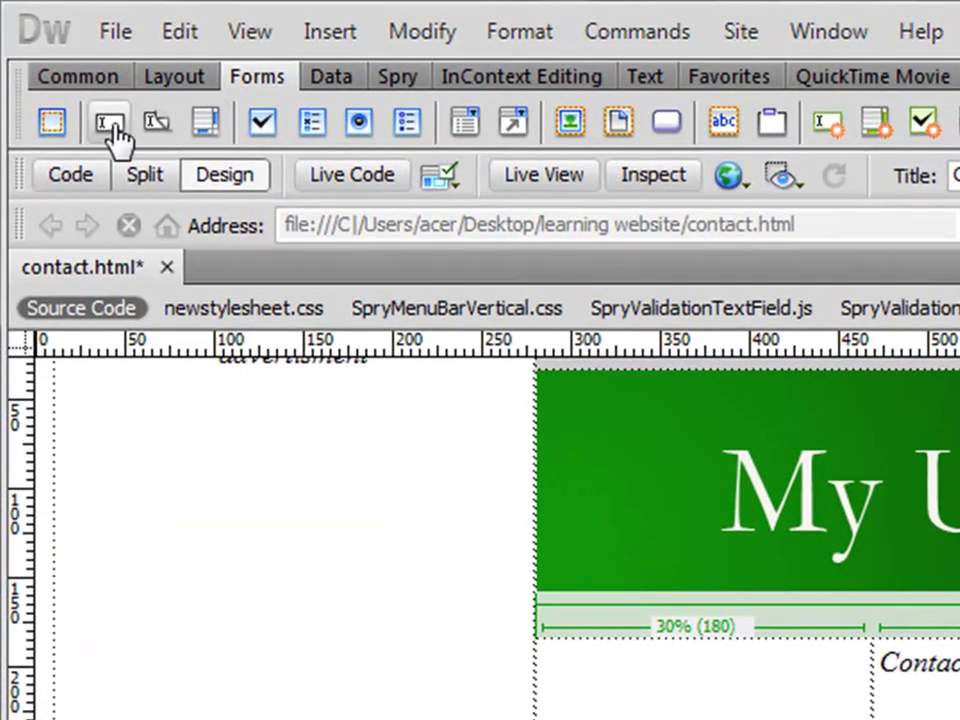
- Insert a text field with ID email and label 'Email', wrapped in a label tag
click(108, 122)
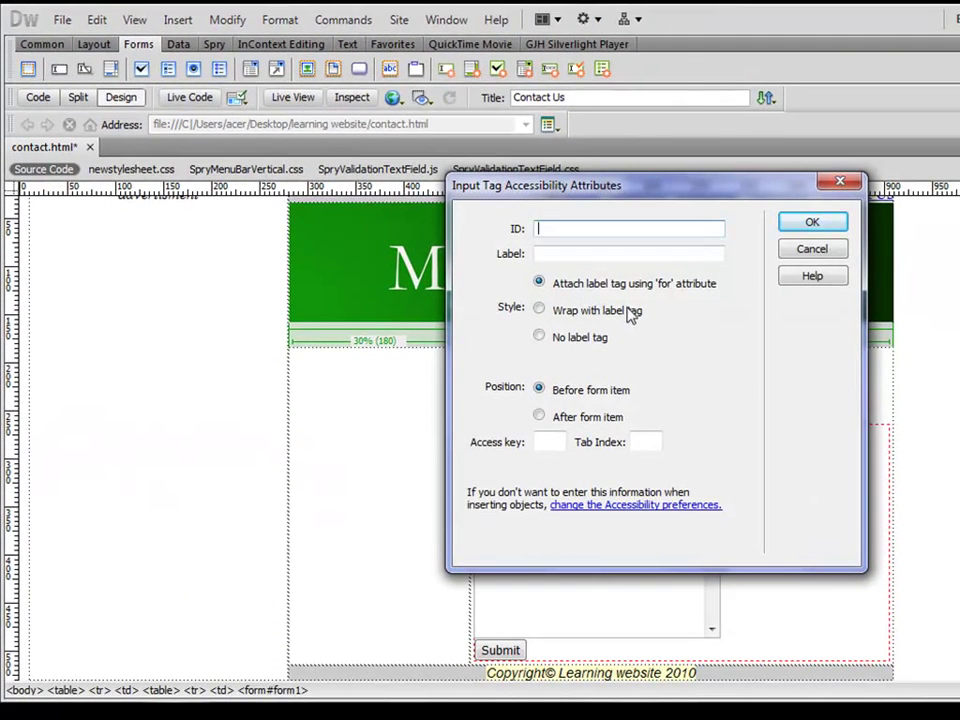
click(540, 310)
text(em)
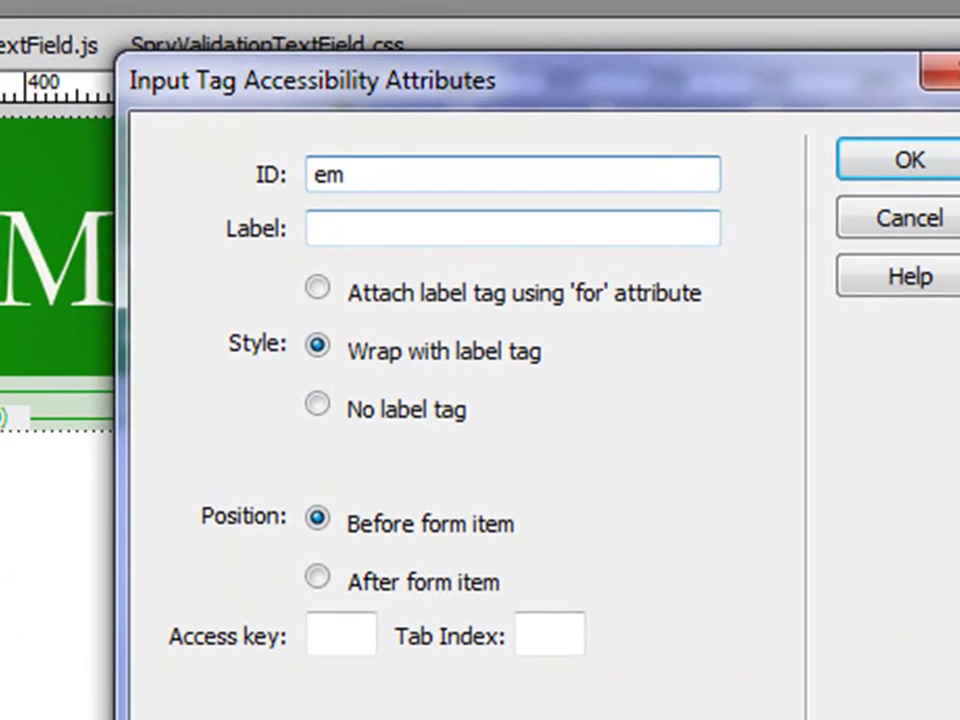
text(ail)
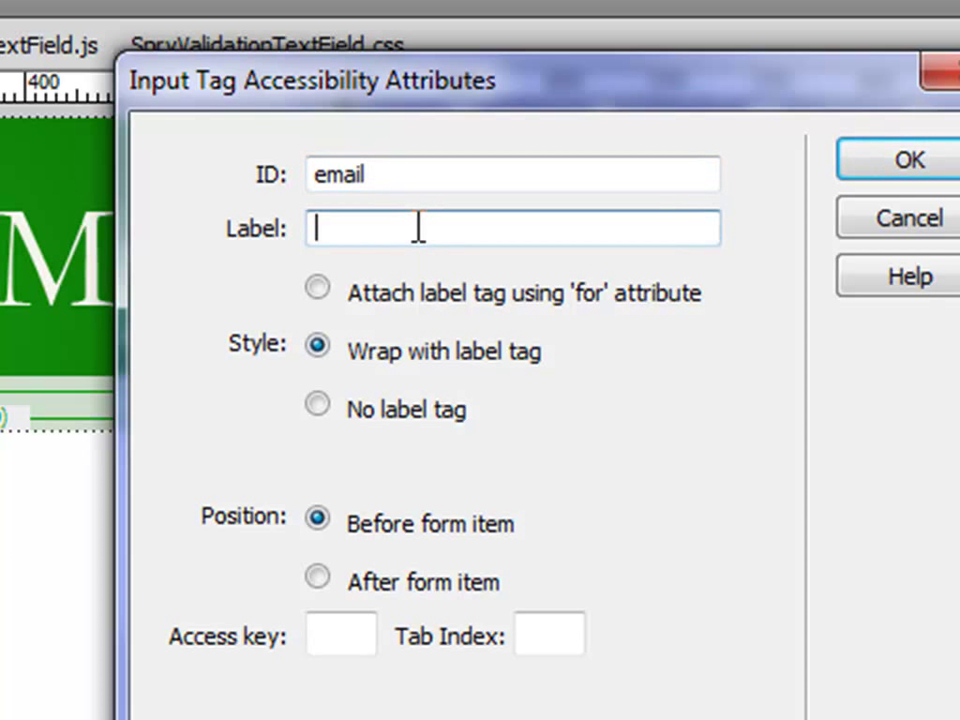
text(Email)
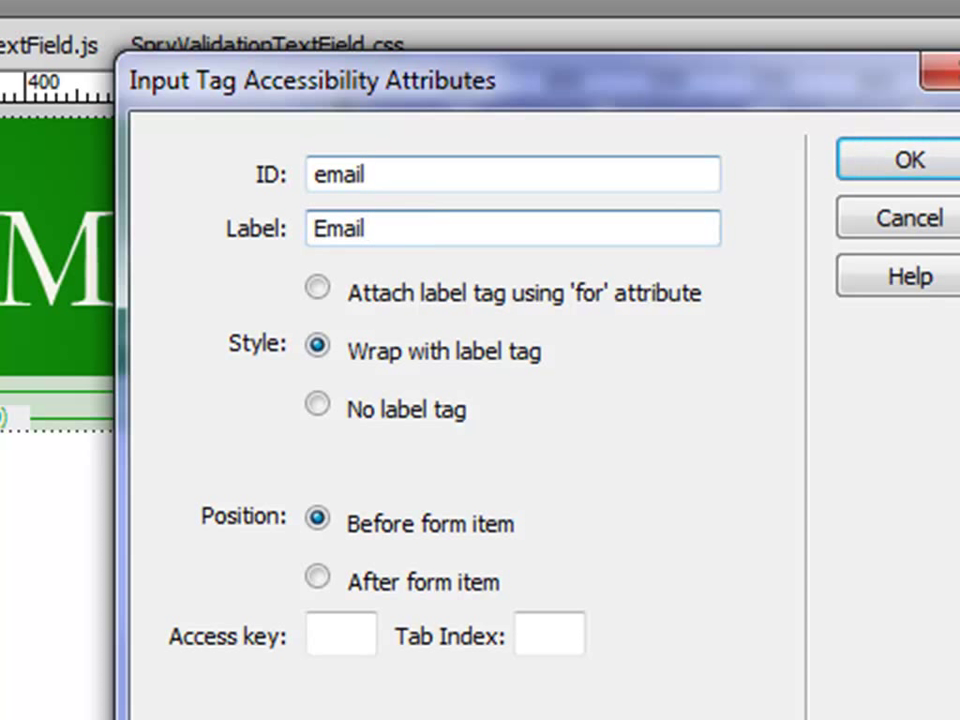
click(906, 159)
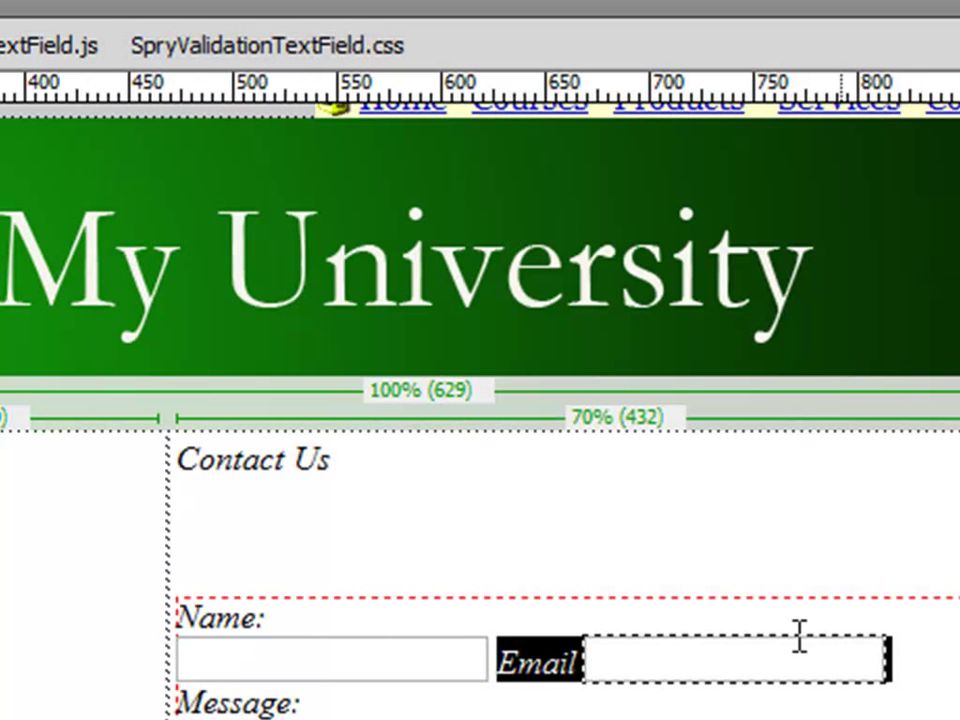
- In Code view, add <br/> breaks after the Name input and inside the 'Email:' label
click(31, 109)
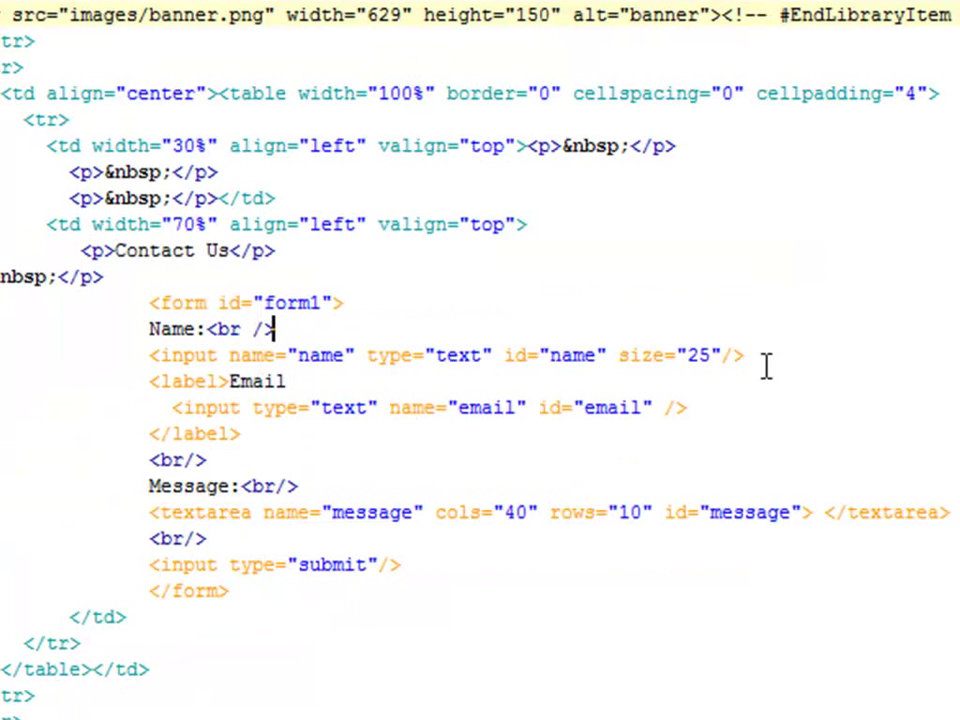
text(<br/>)
click(219, 381)
text(:)
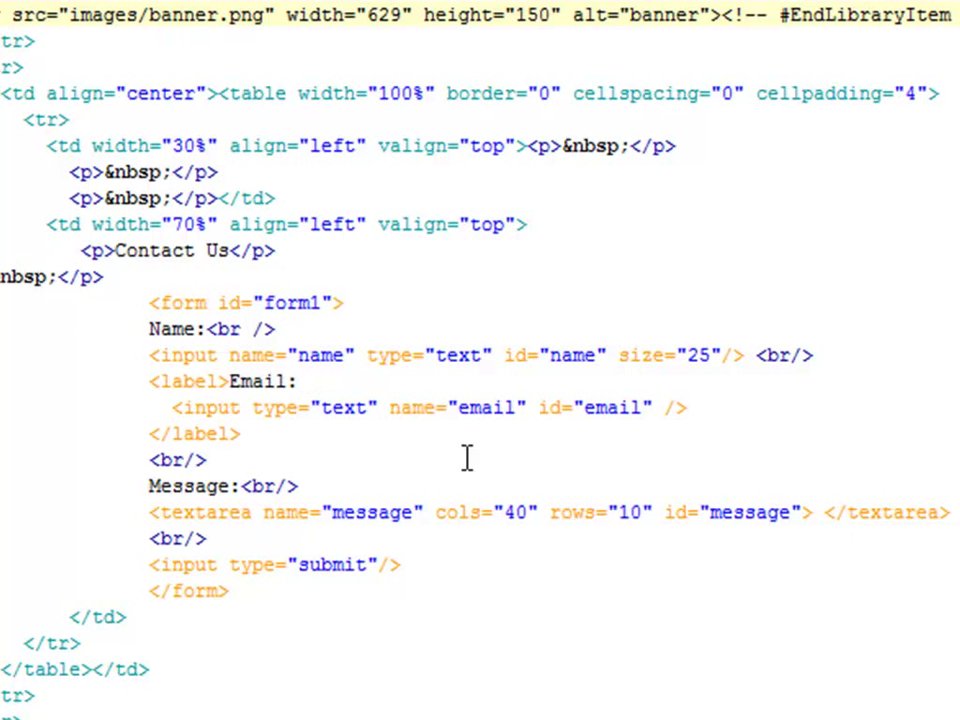
text(<E)
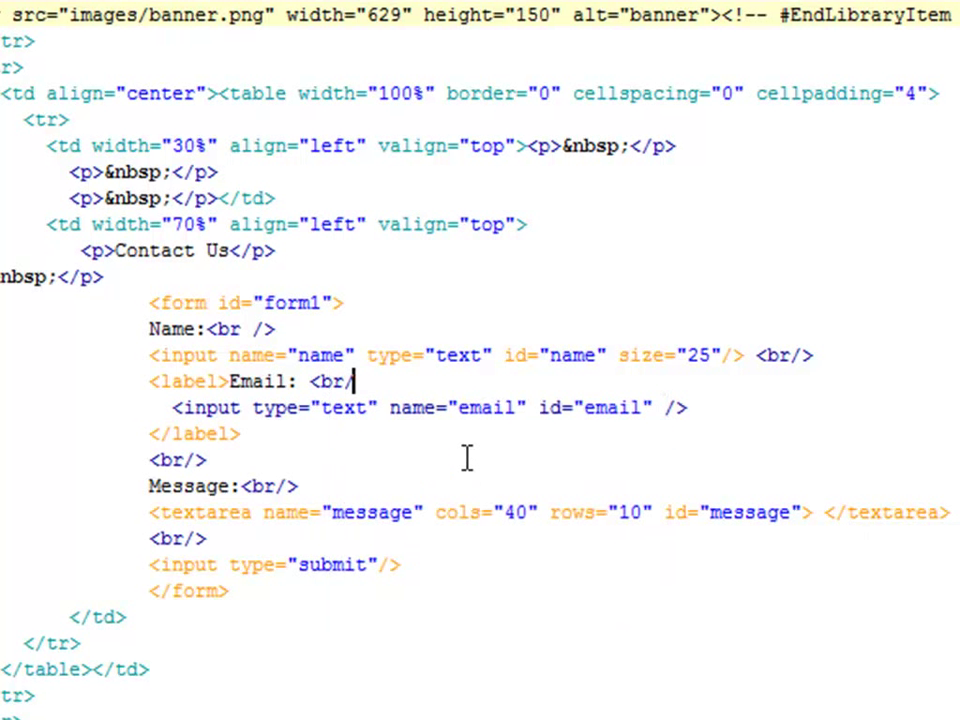
text(>)
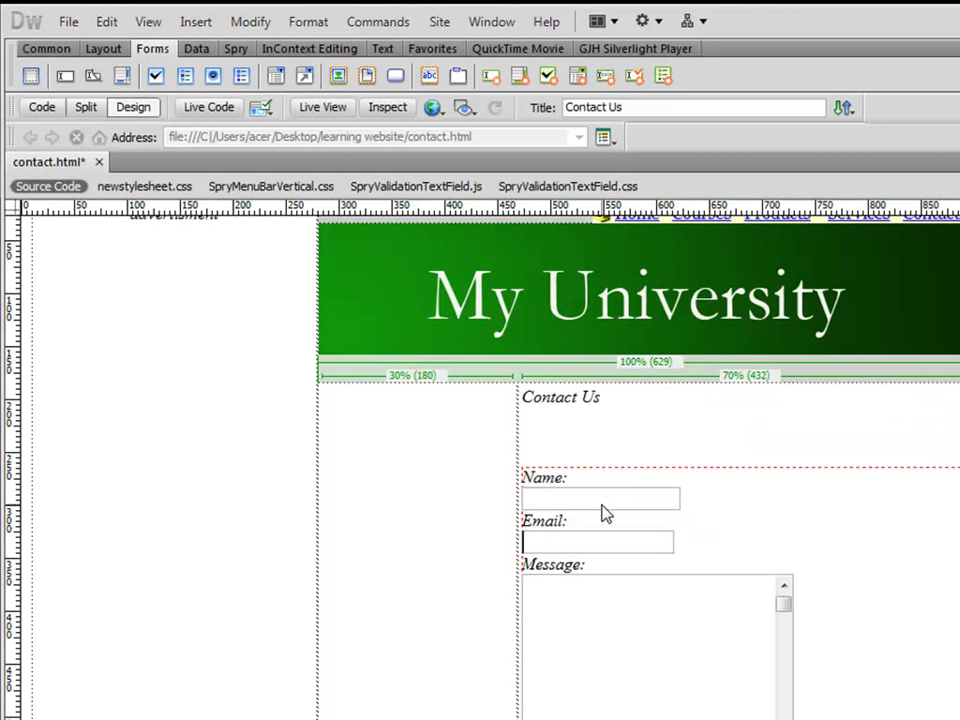
click(600, 498)
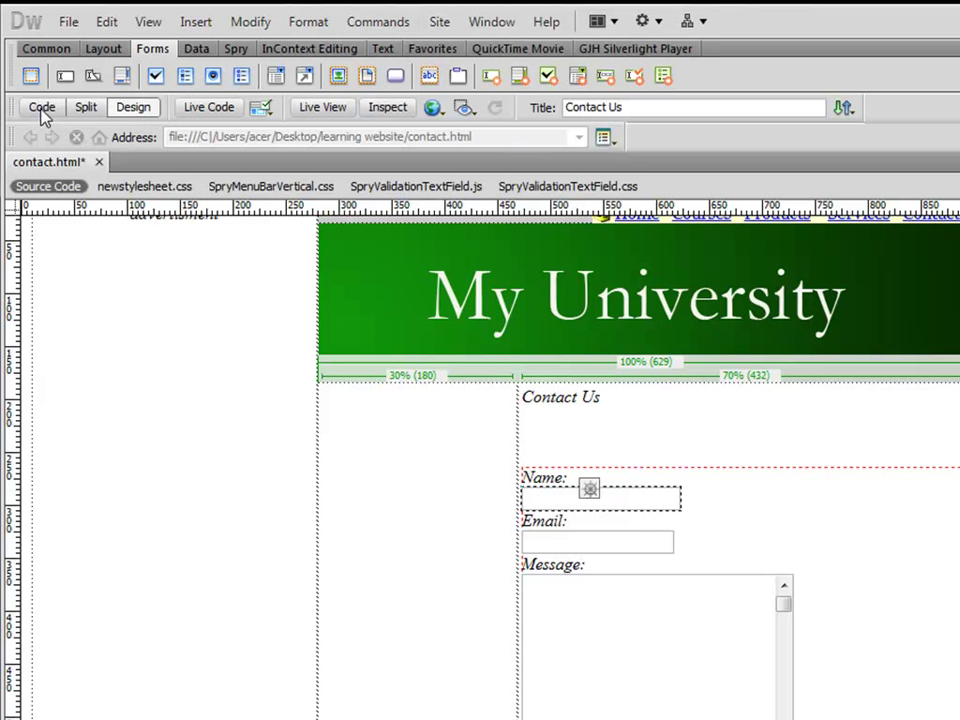
- Show the Properties panel and enter Char width values for the Name field
click(41, 107)
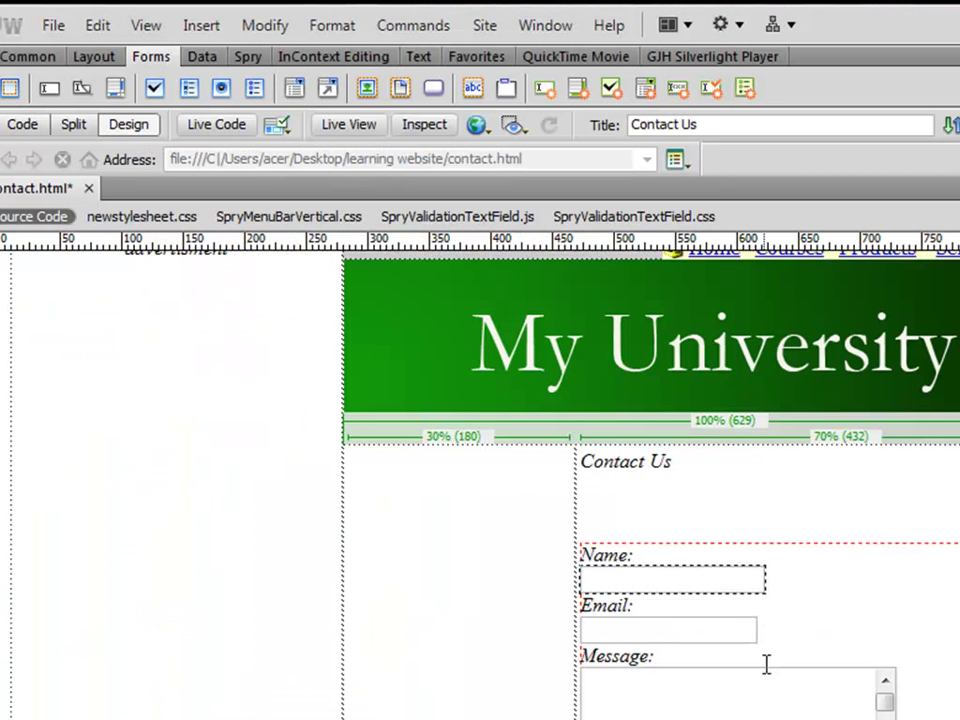
click(544, 25)
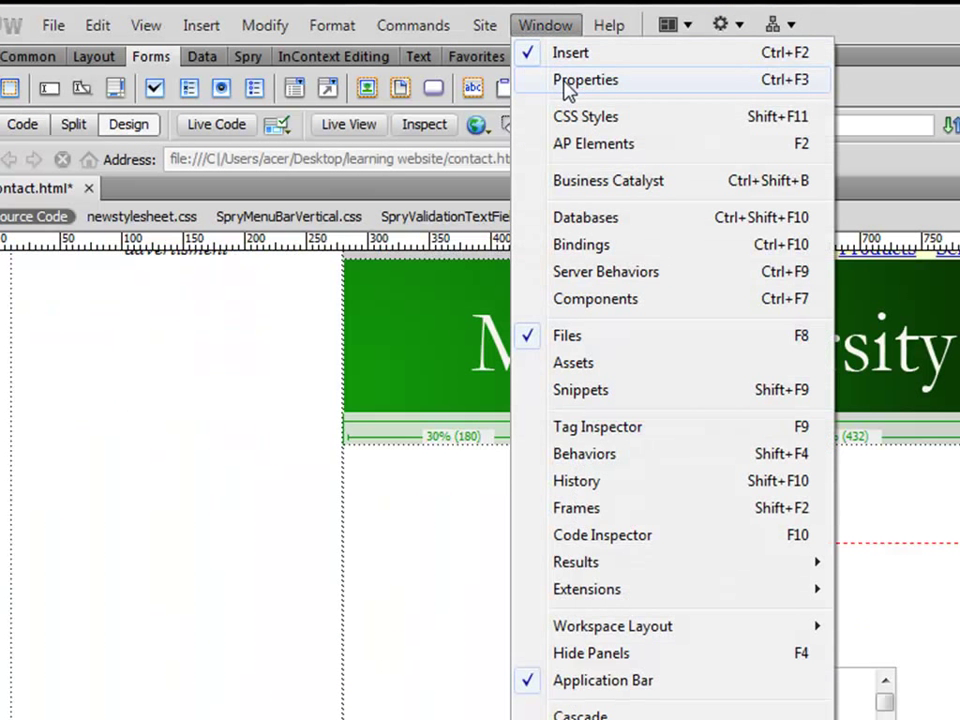
click(586, 80)
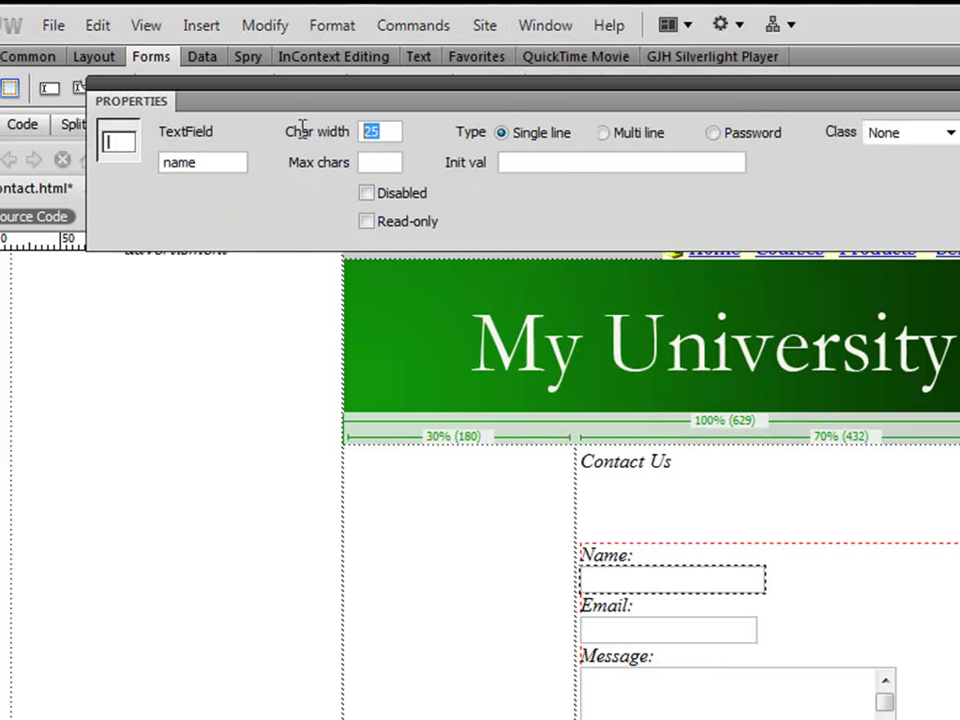
text(30)
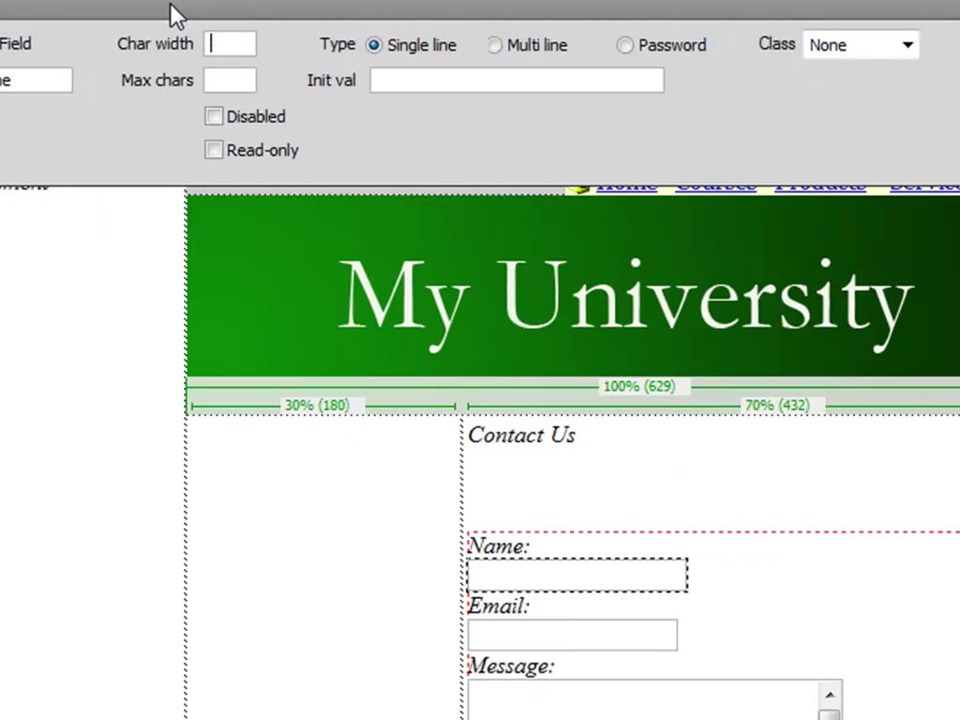
text(10)
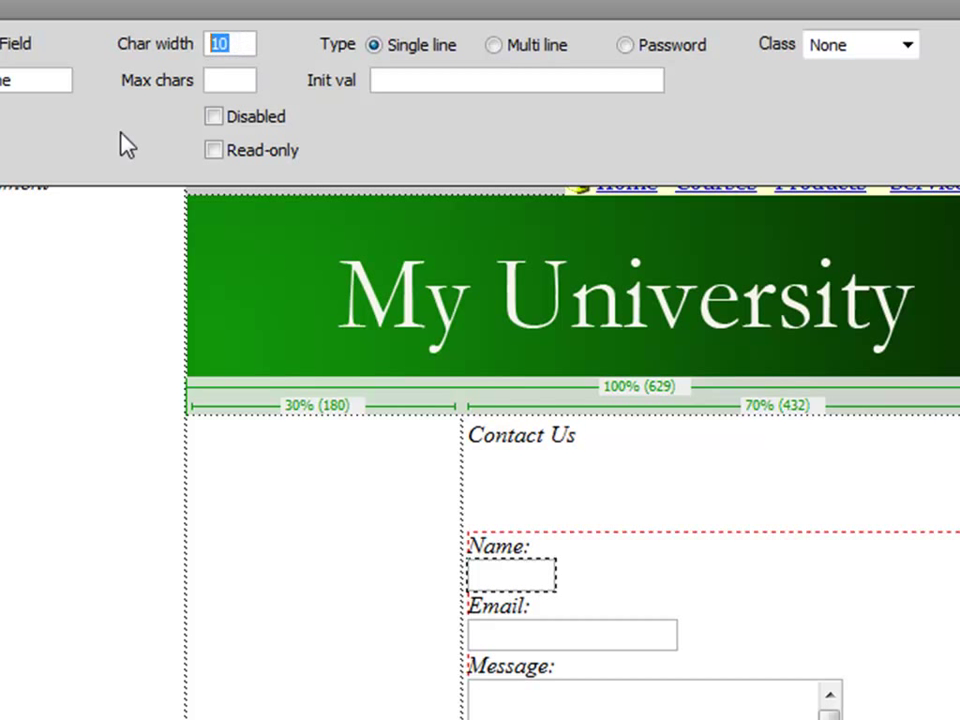
text(30)
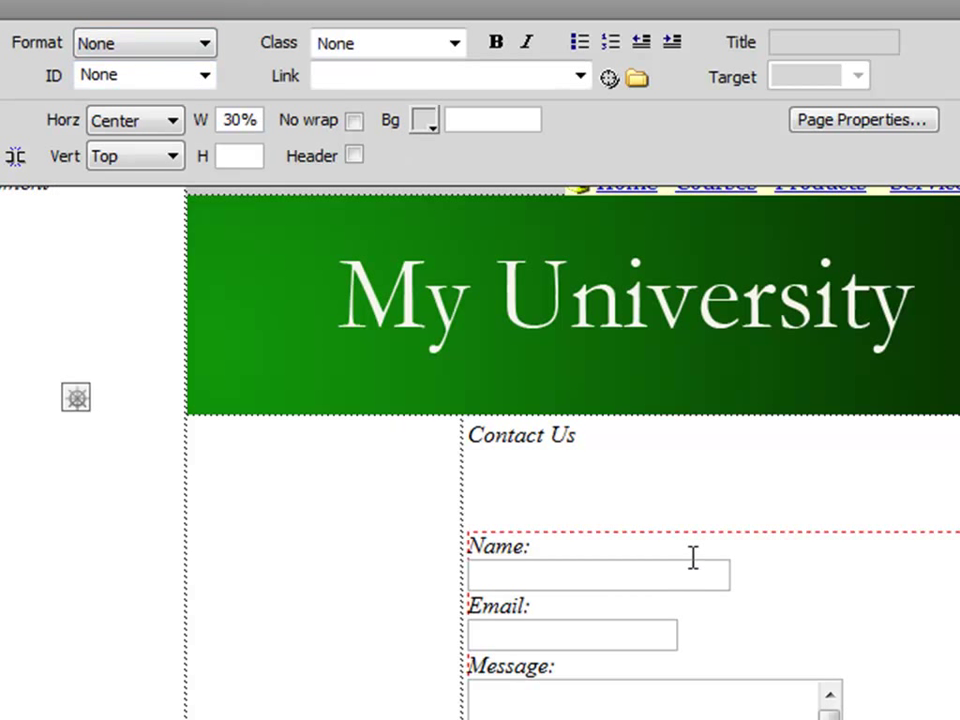
- Select the Email field and set its Char width to 30
click(598, 573)
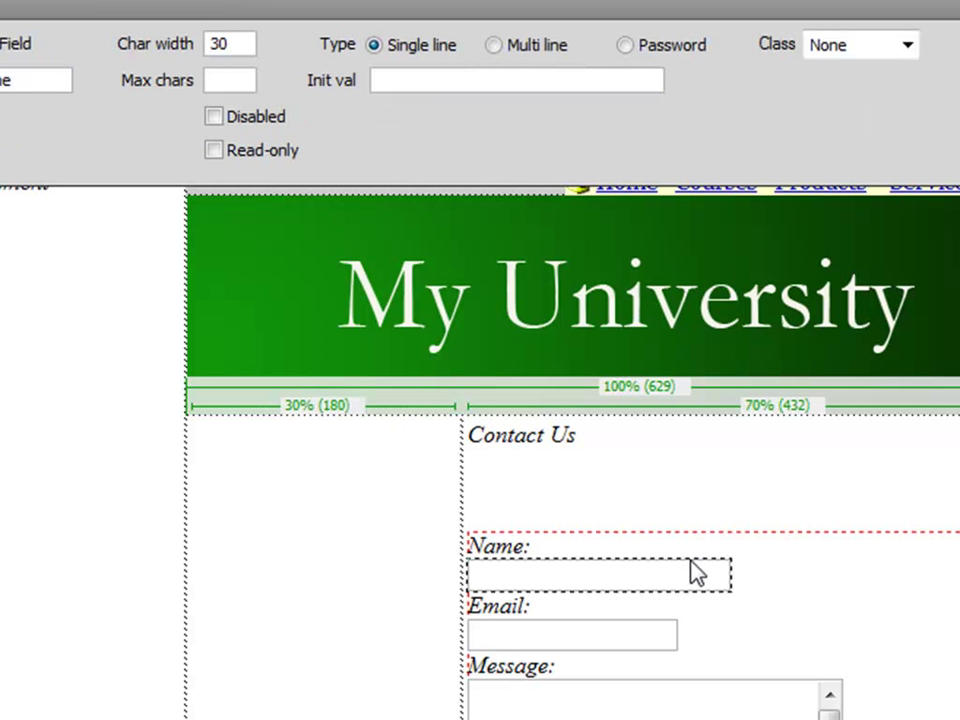
triple_click(230, 44)
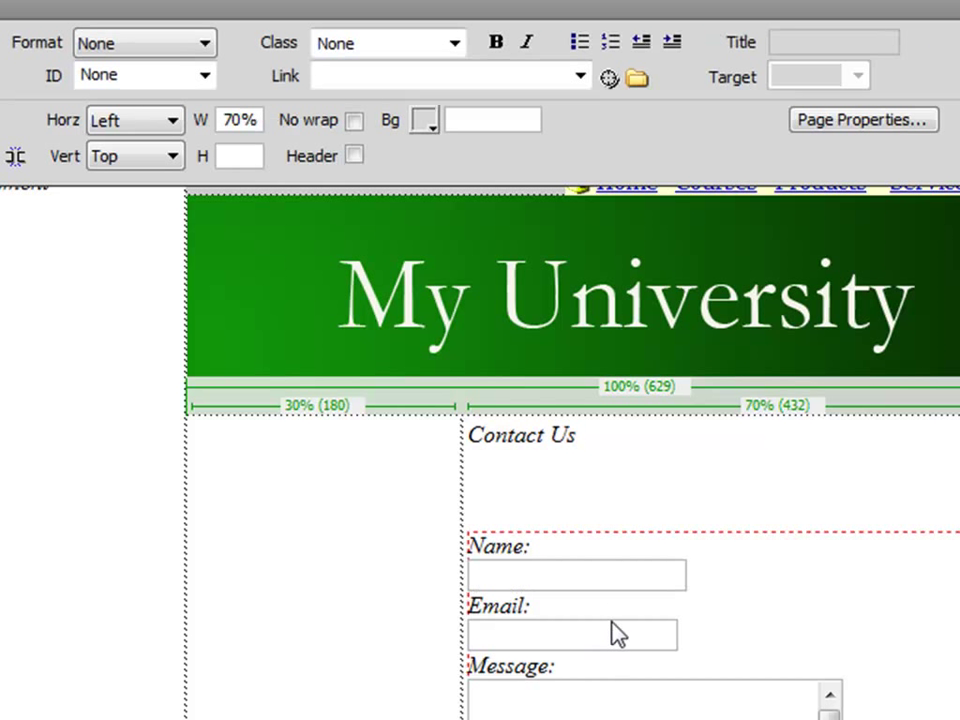
click(573, 634)
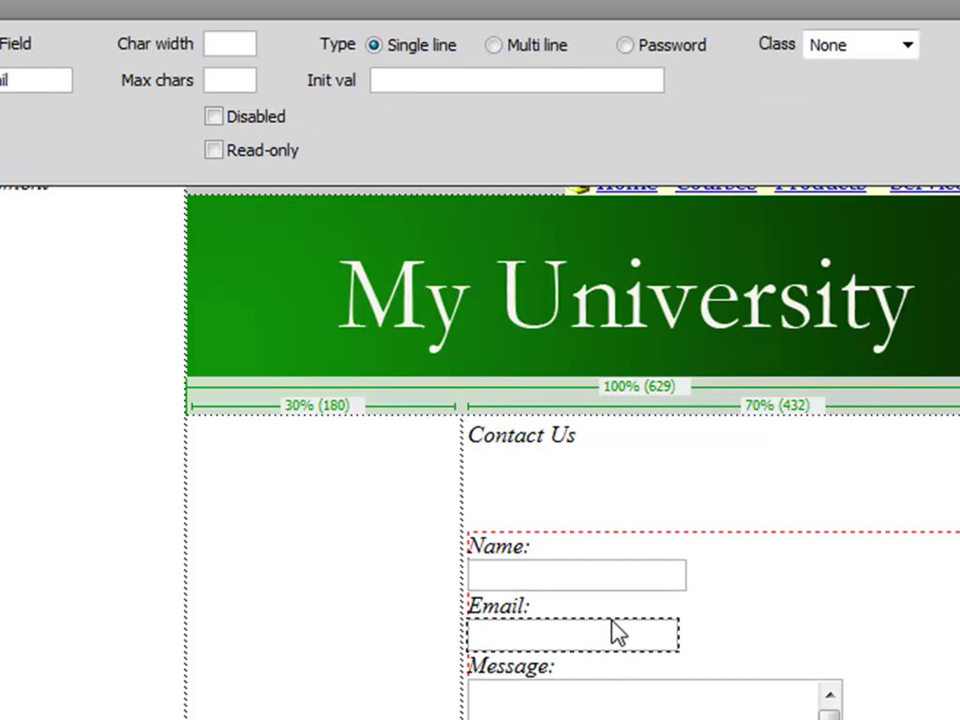
text(3)
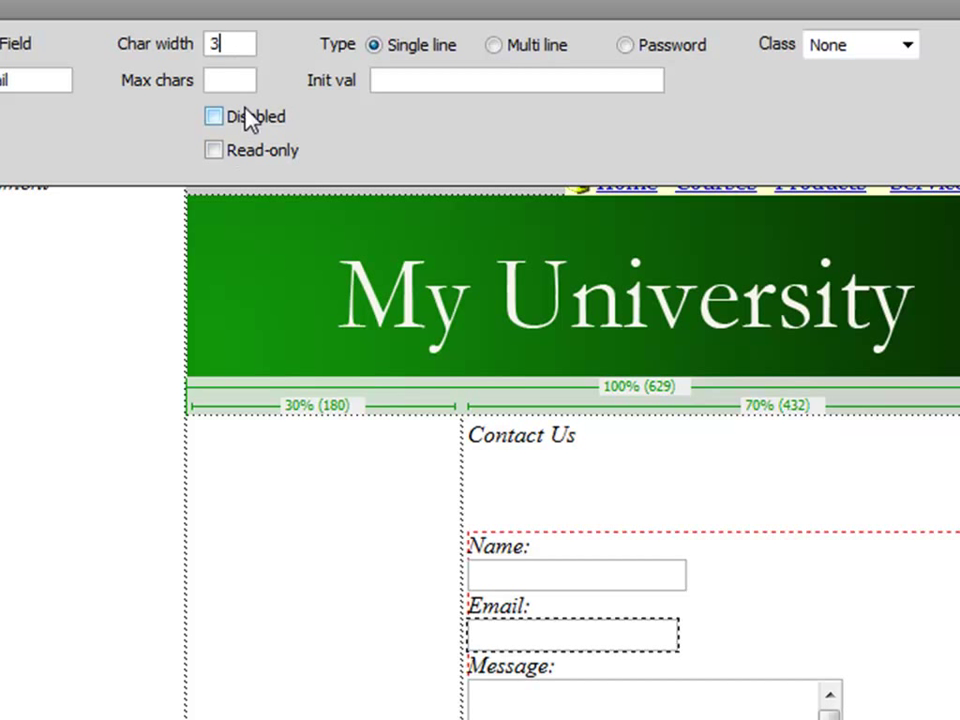
text(0)
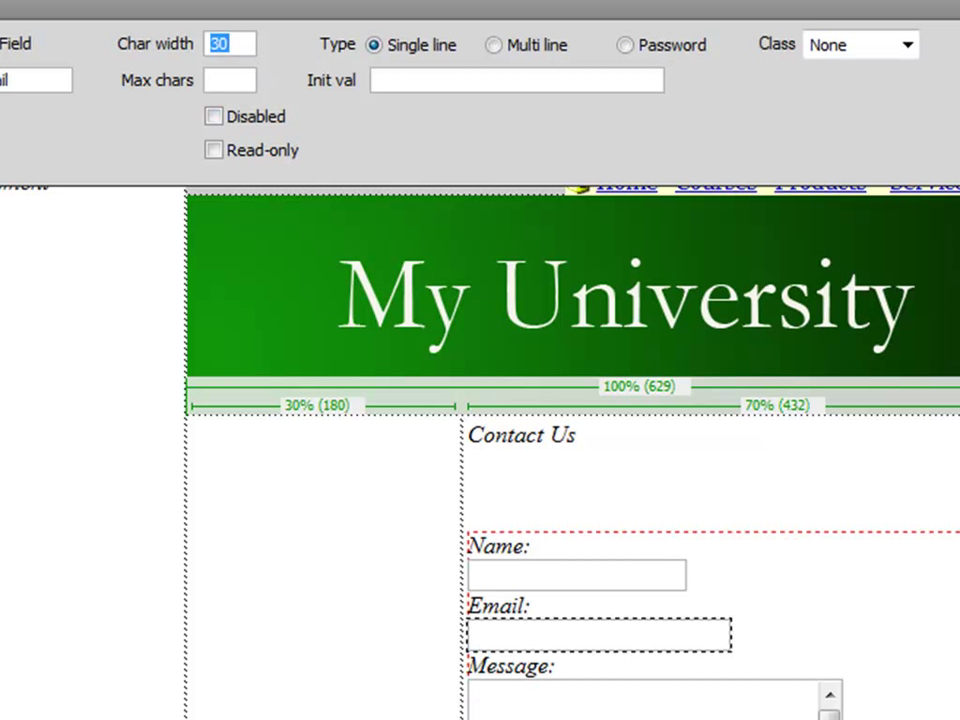
mouse_move(670, 693)
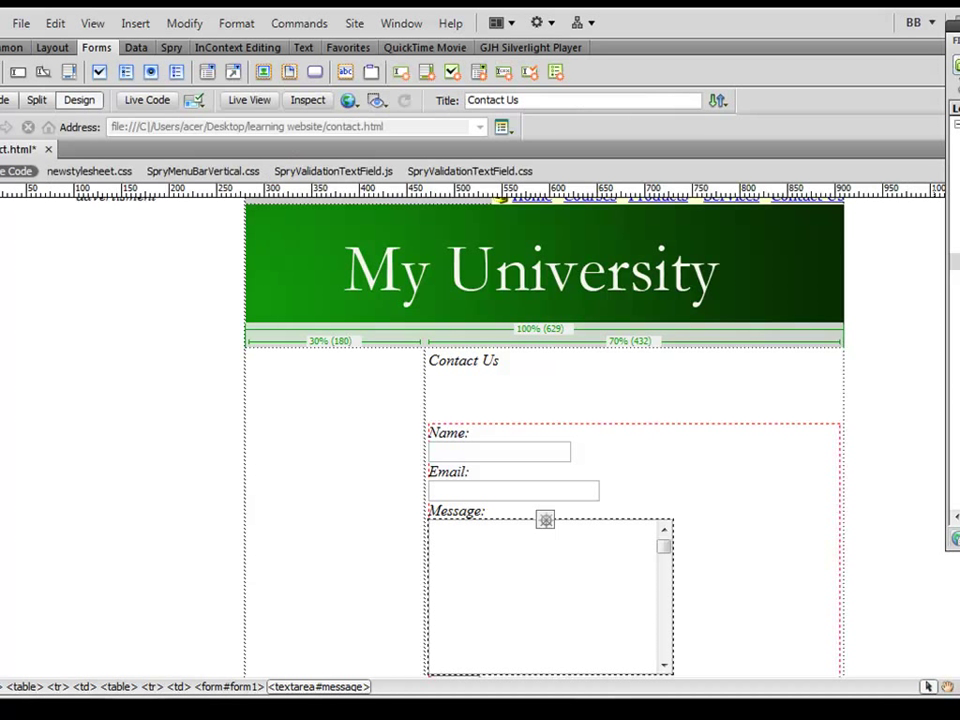
- In Code view, set the submit button's value to 'Click here to submit'
scroll(down, 3)
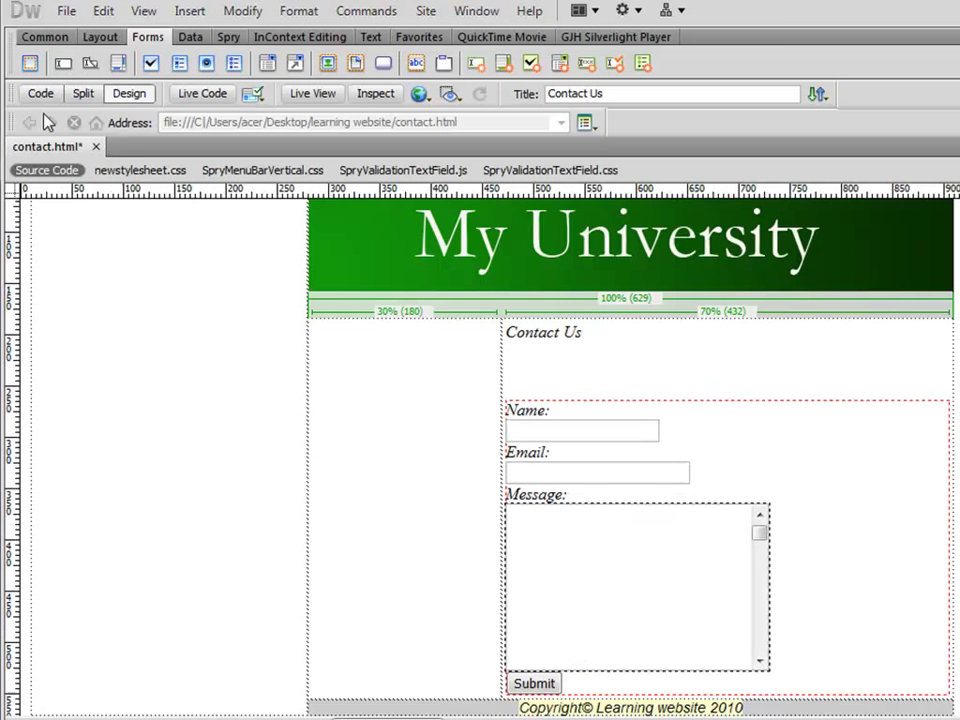
click(41, 93)
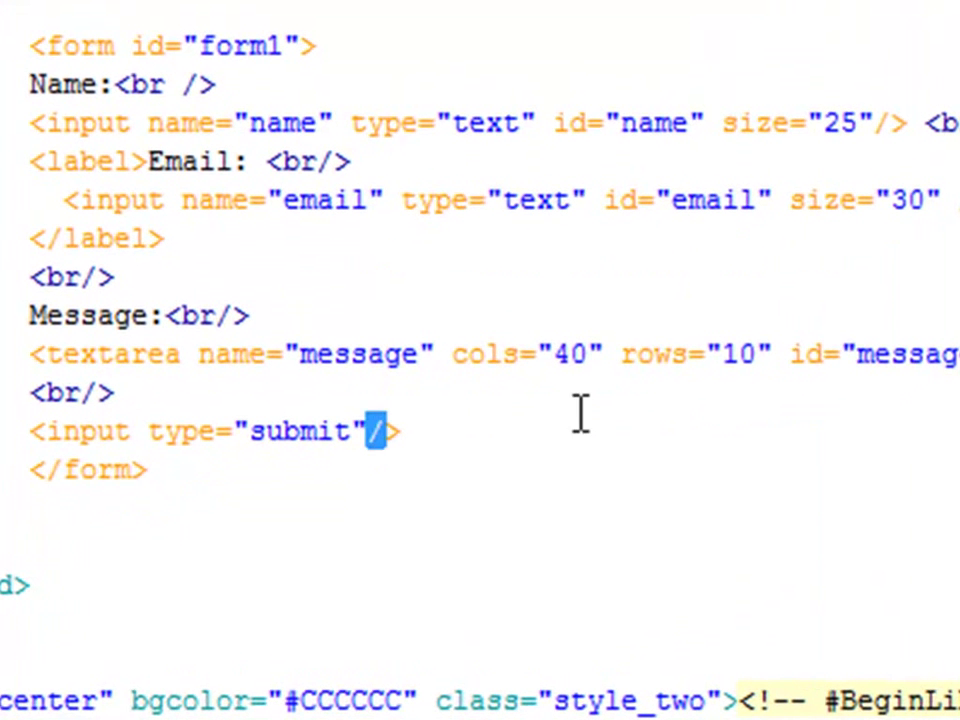
text(value)
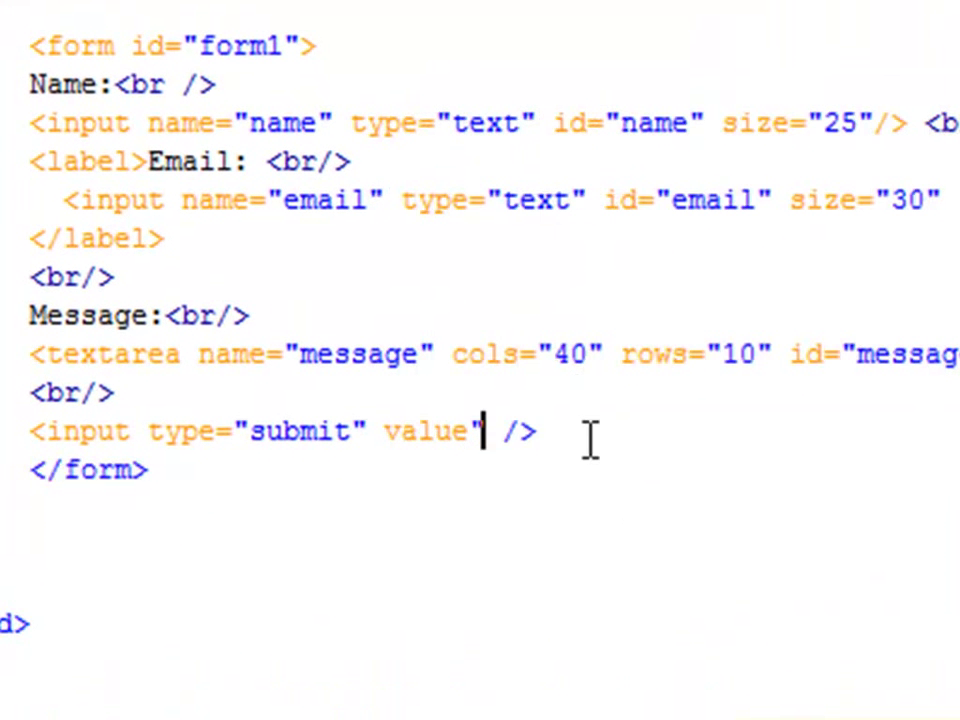
text(")
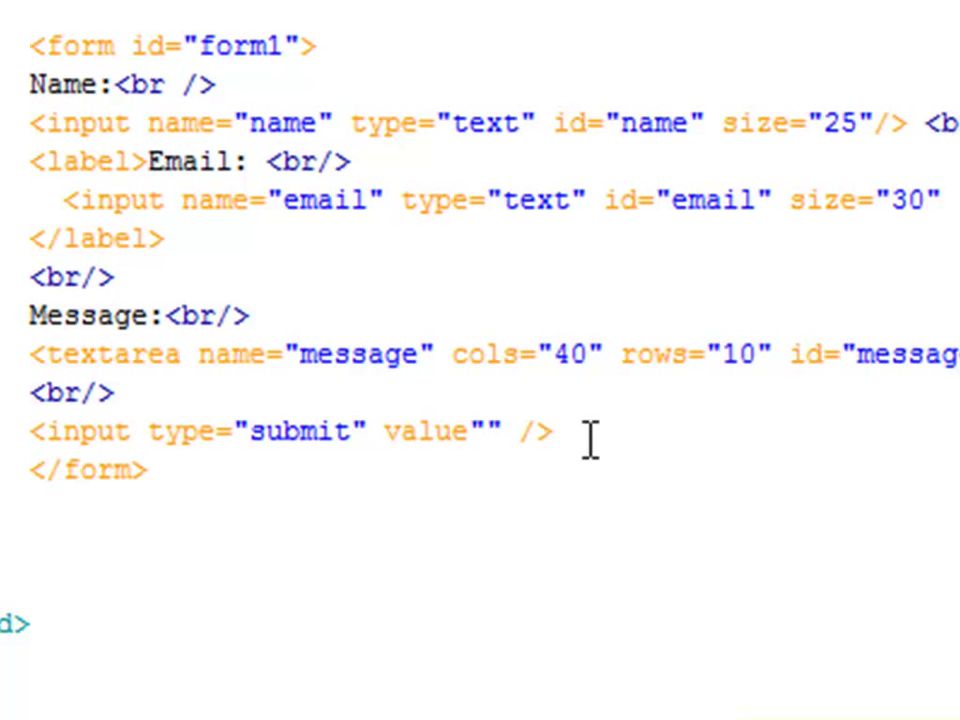
text(Go)
text(Click here to subm)
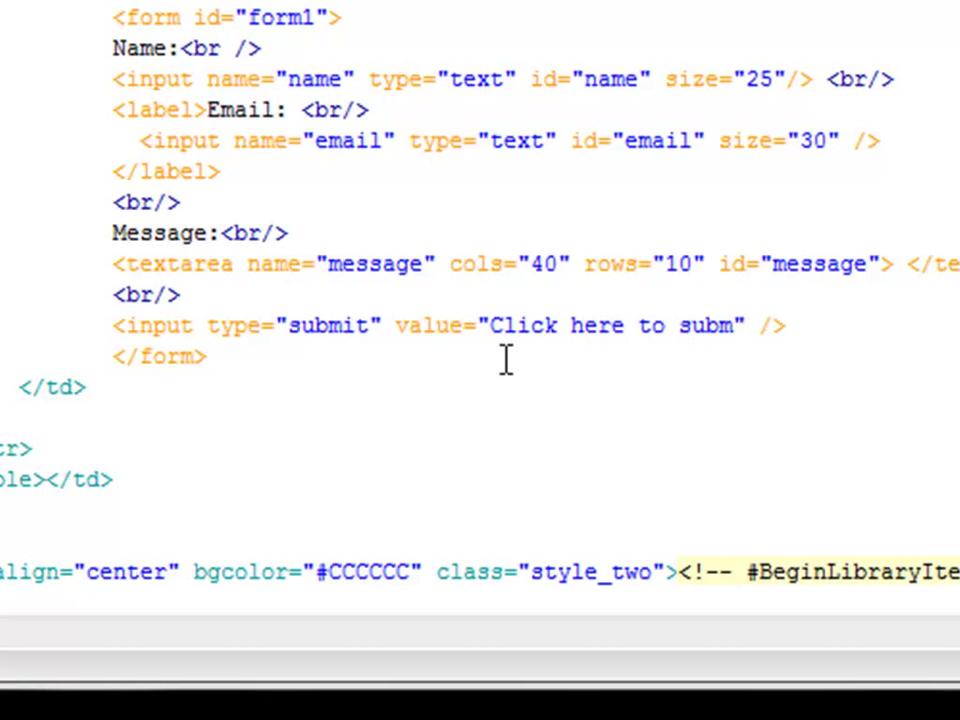
text(it)
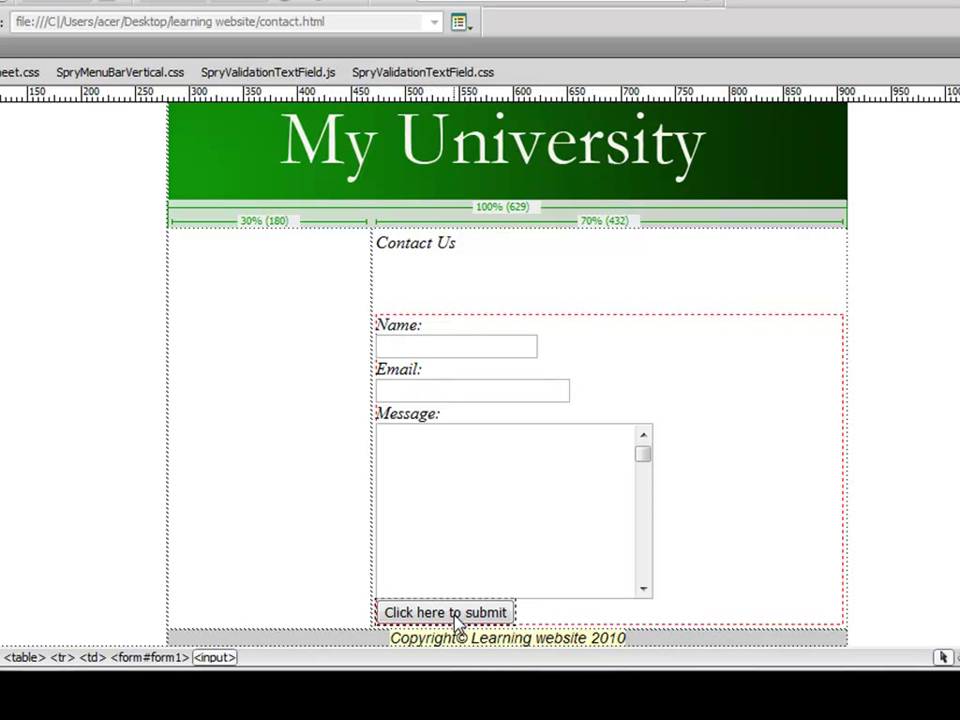
mouse_move(428, 352)
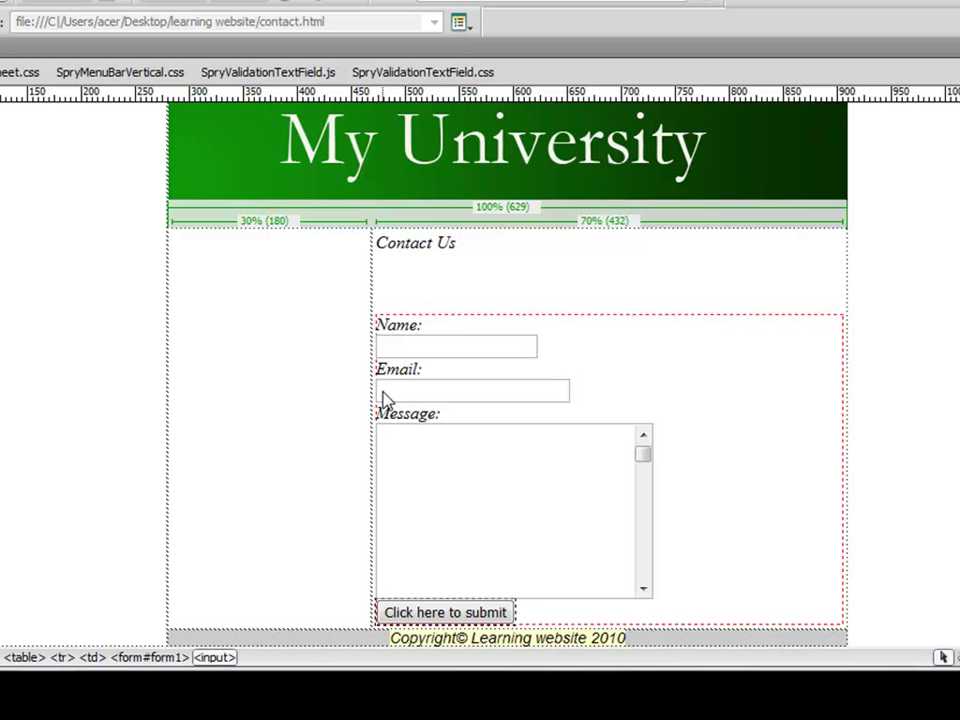
mouse_move(442, 400)
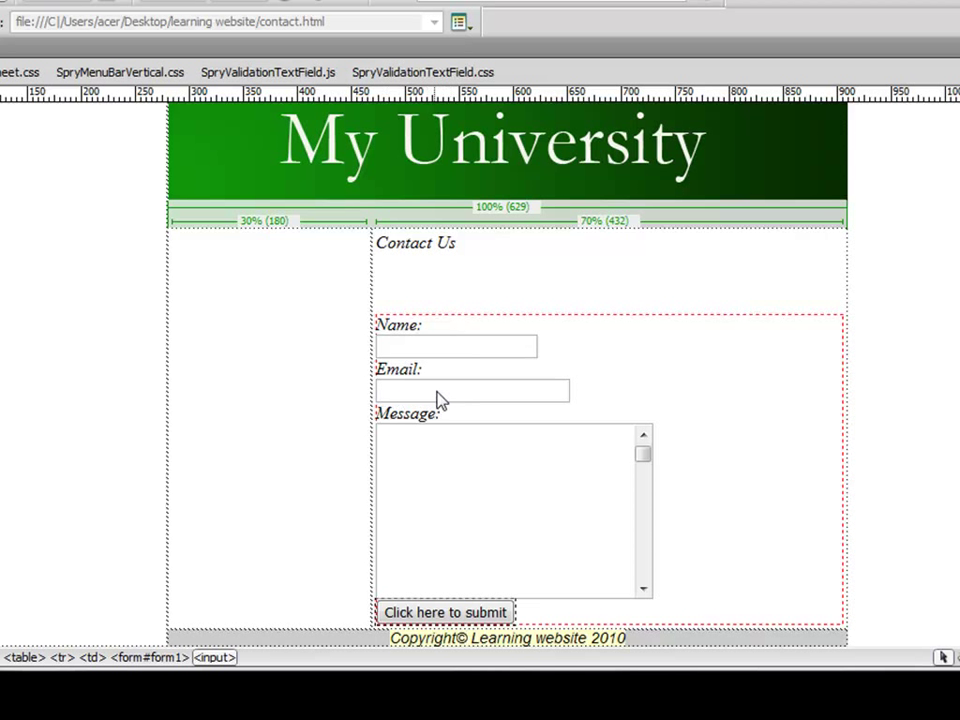
mouse_move(340, 608)
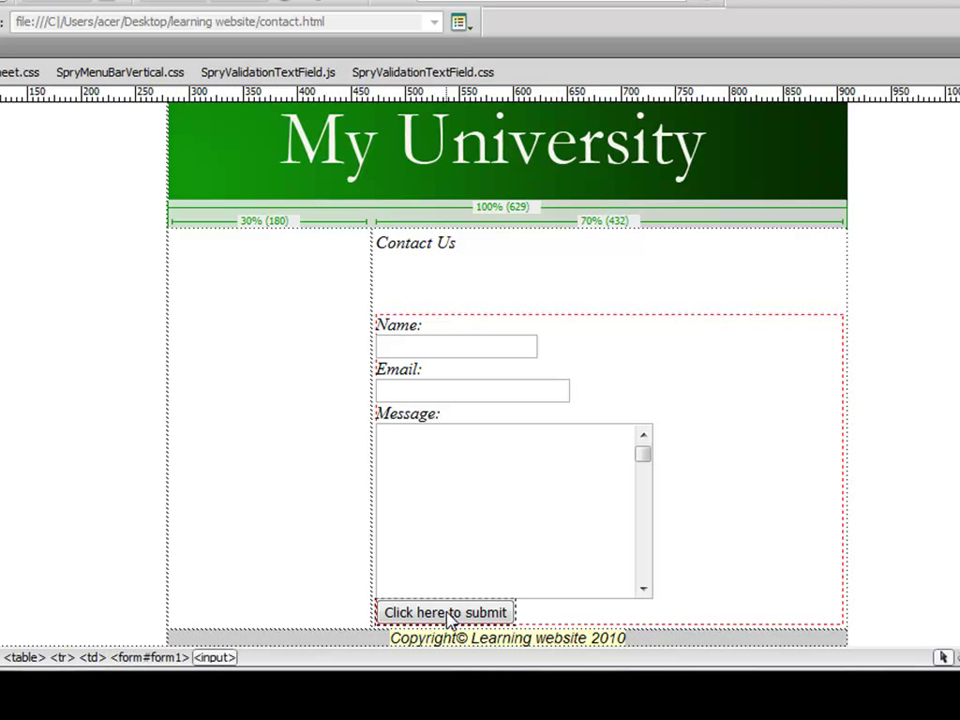
- Show the Behaviors panel and add a Validate Form behavior
click(384, 21)
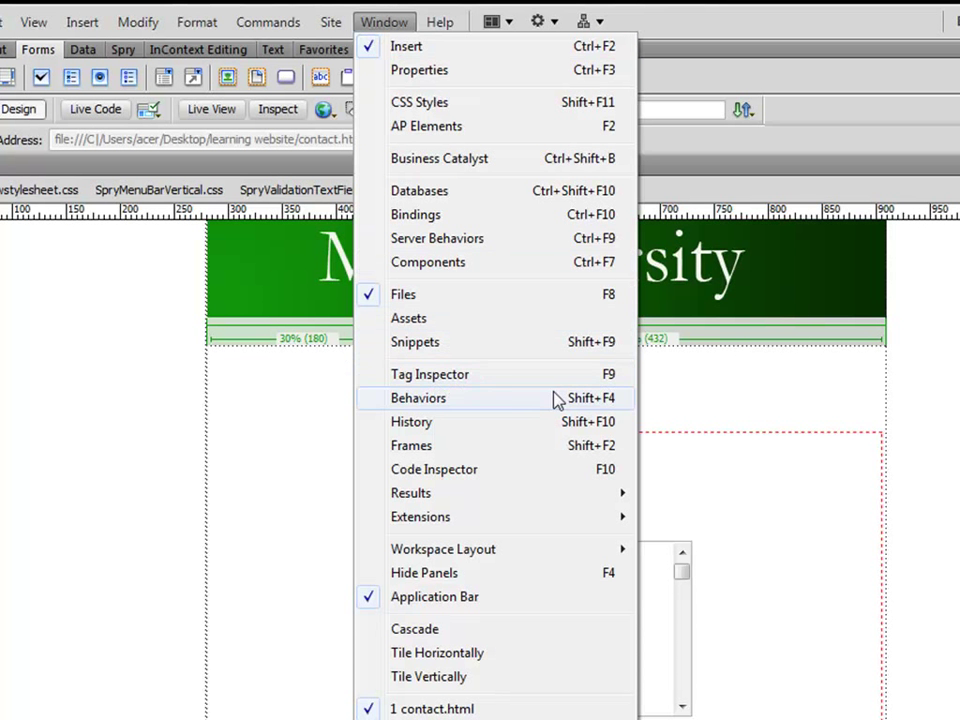
click(418, 398)
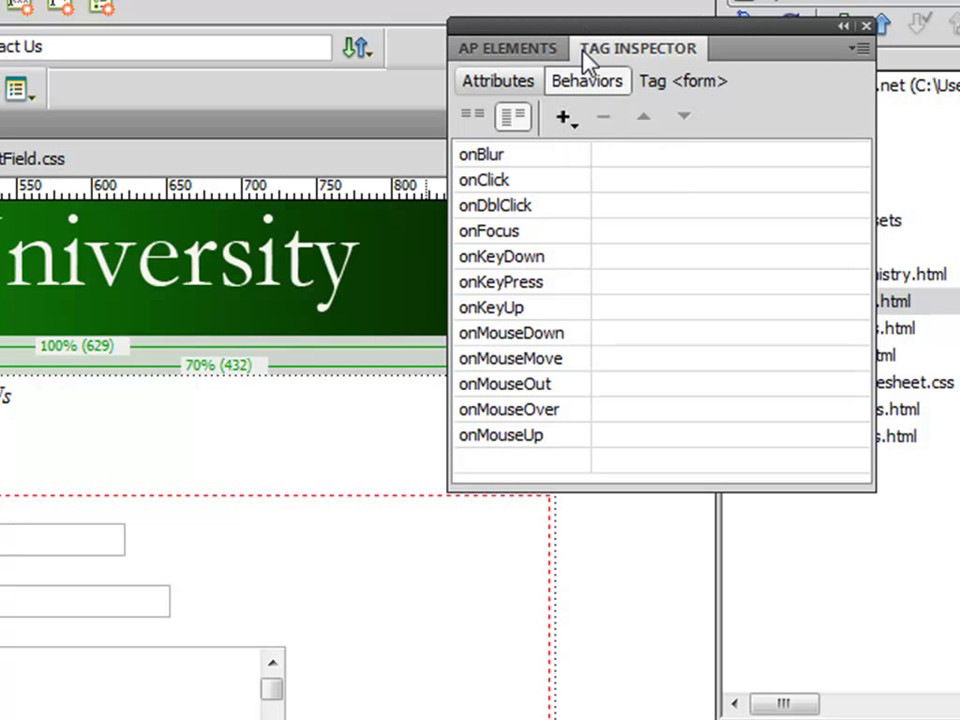
click(562, 117)
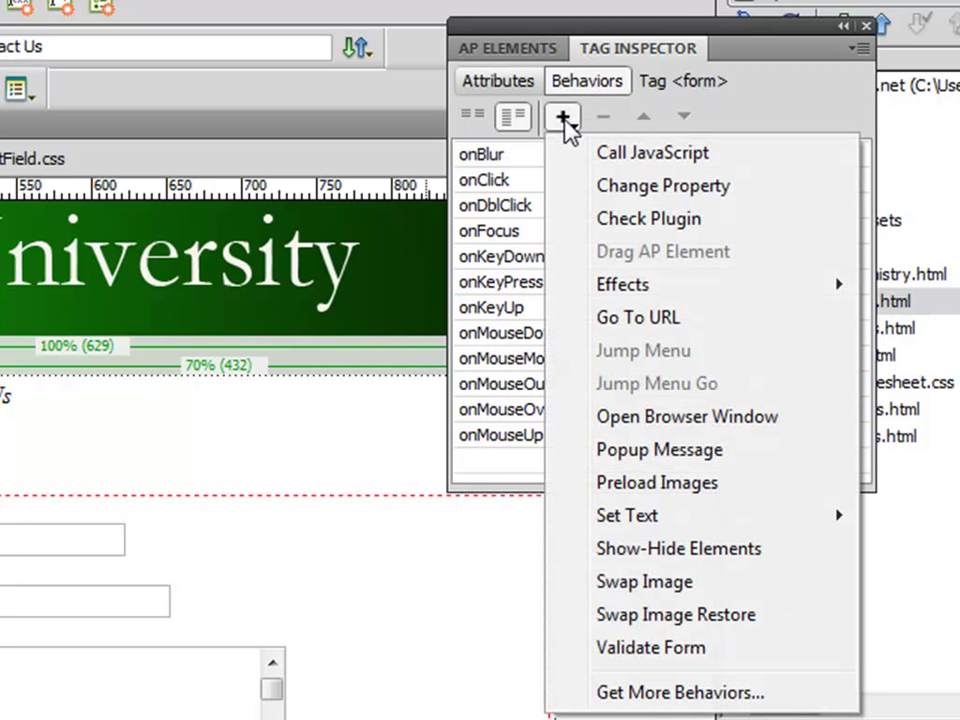
mouse_move(640, 648)
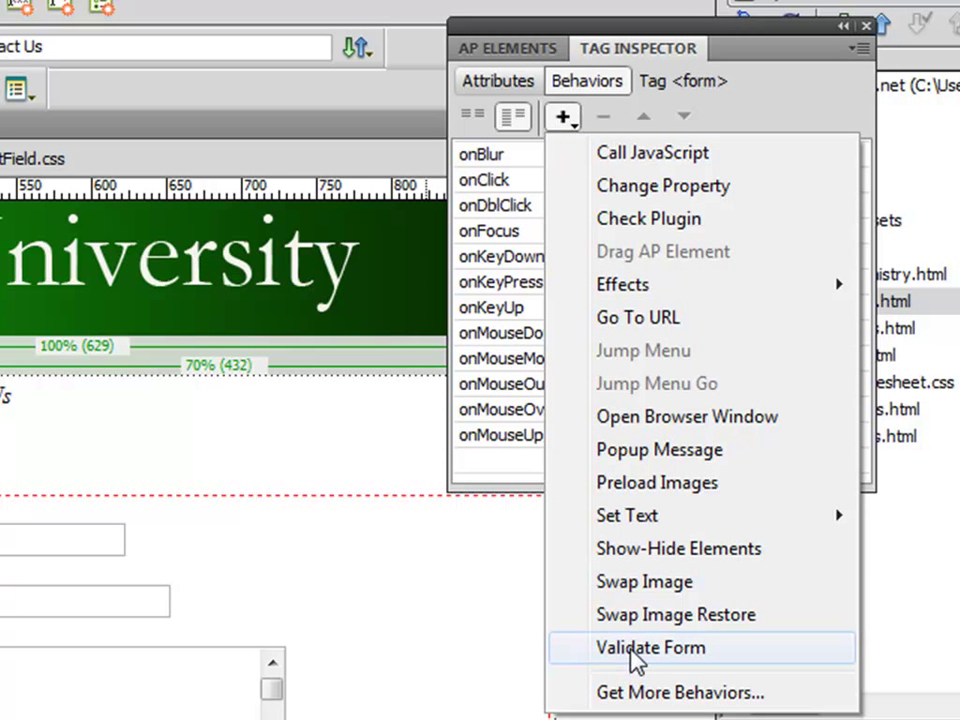
click(650, 647)
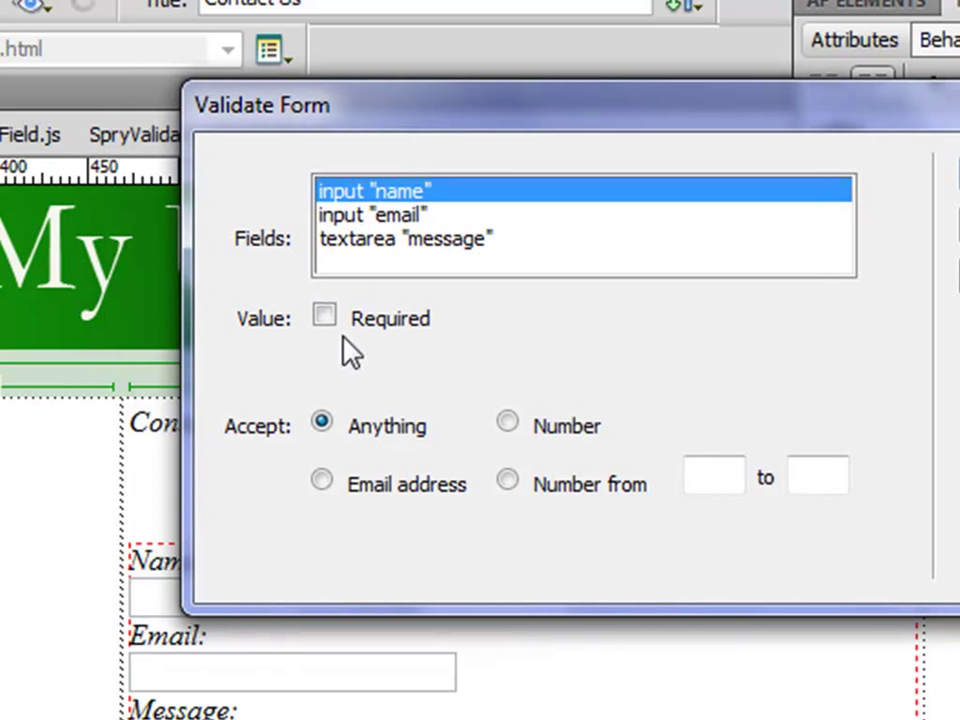
- Require name, email and message, with email accepting only email addresses
click(323, 316)
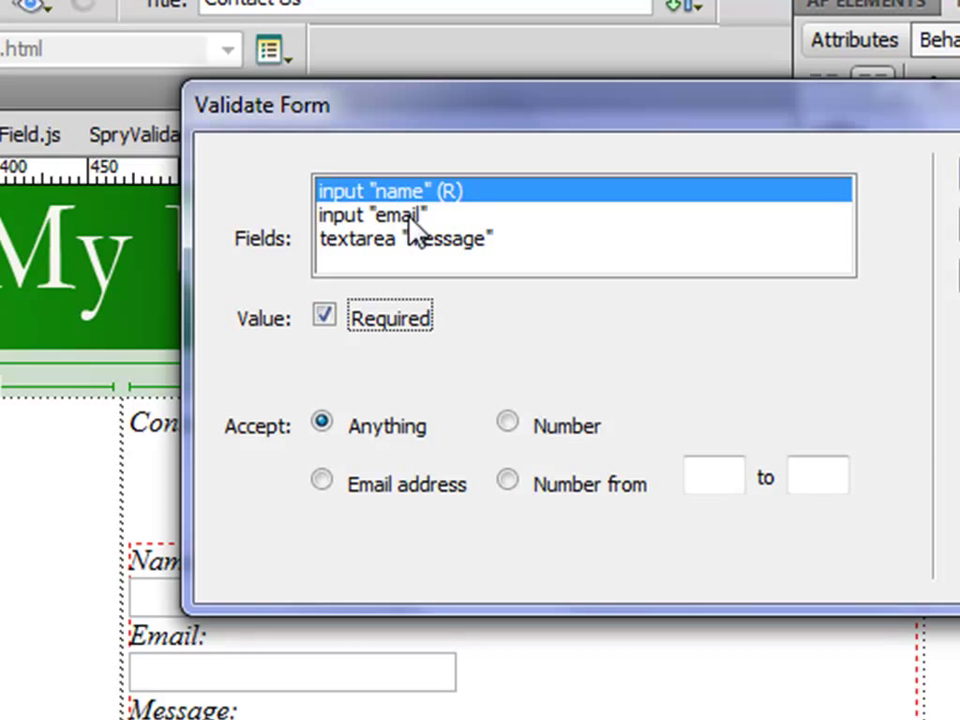
click(370, 214)
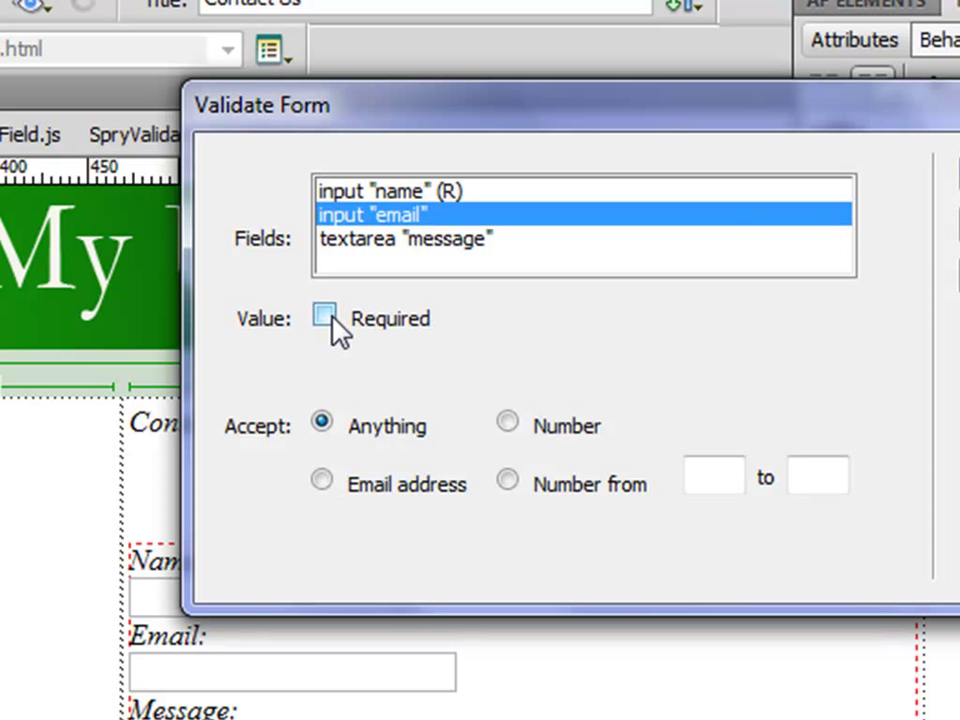
click(323, 317)
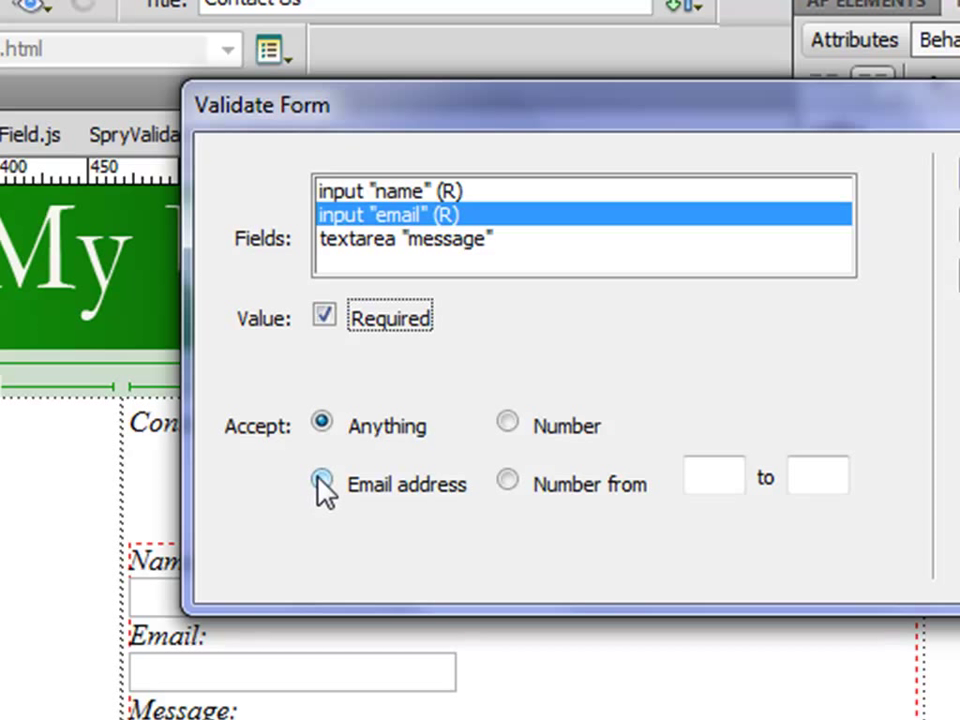
click(321, 480)
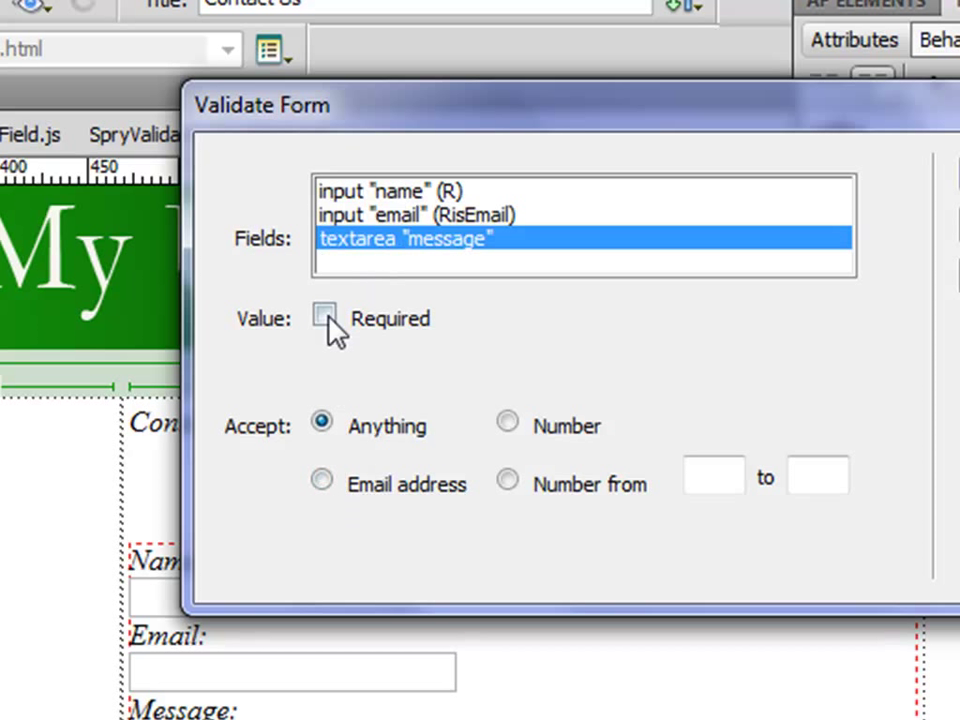
click(323, 317)
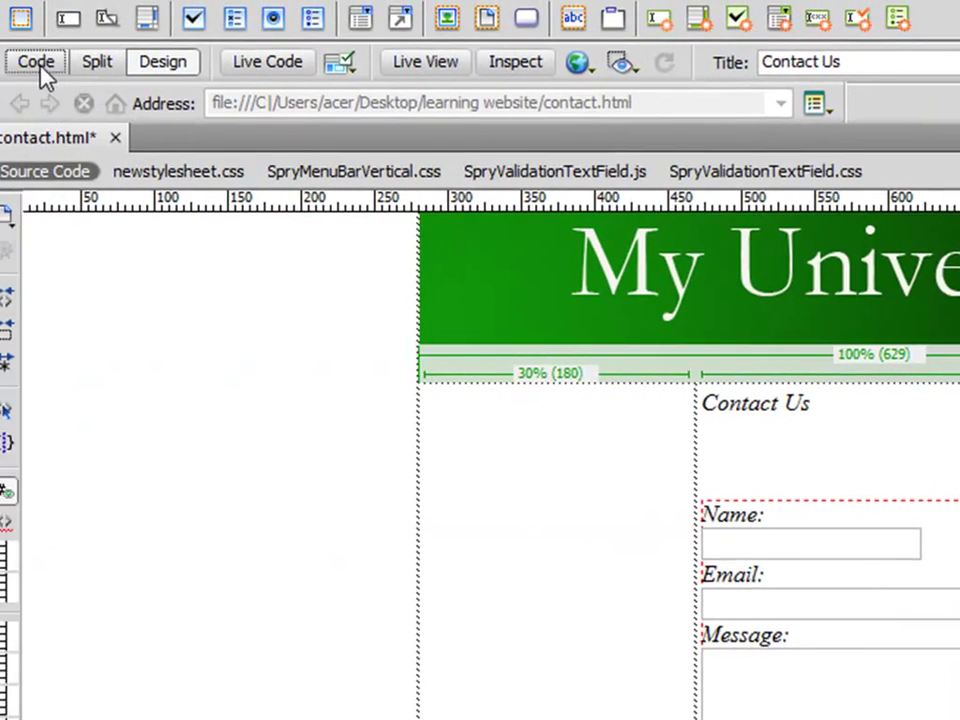
- Switch to Code view, close the behaviors panel and redock the Files panel
click(35, 62)
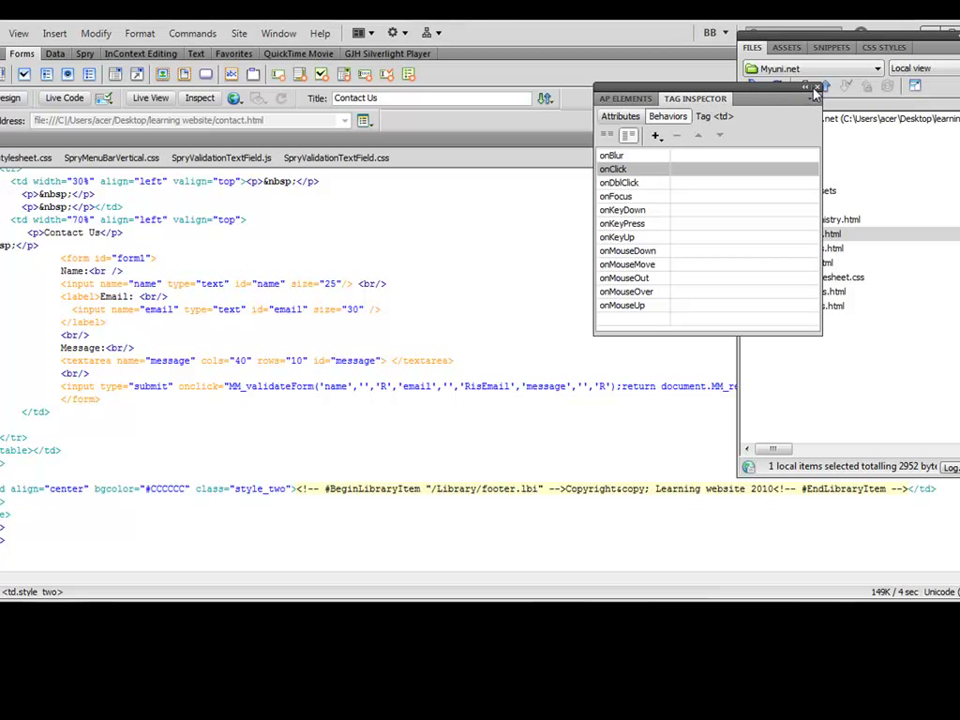
click(812, 90)
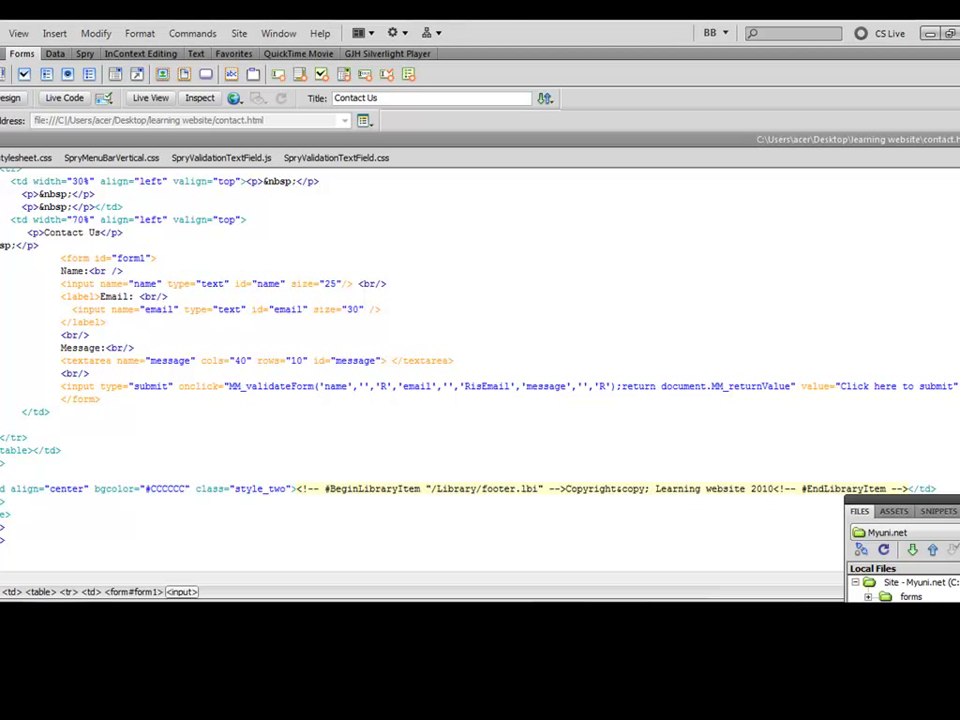
drag(490, 386, 959, 386)
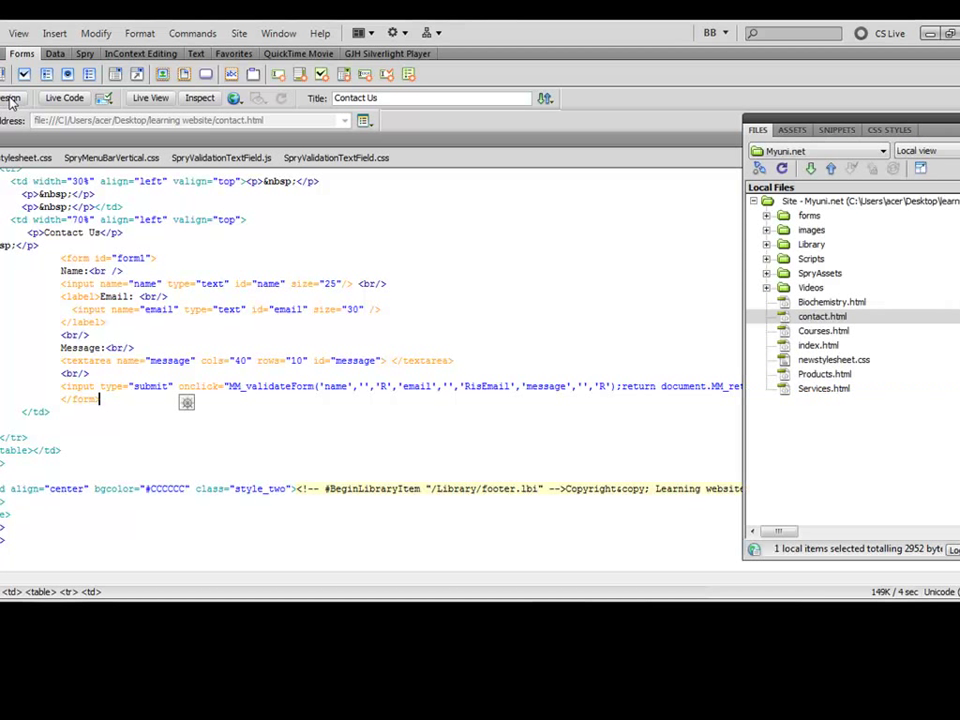
- Return to Design view and review the Contact Us form
click(11, 97)
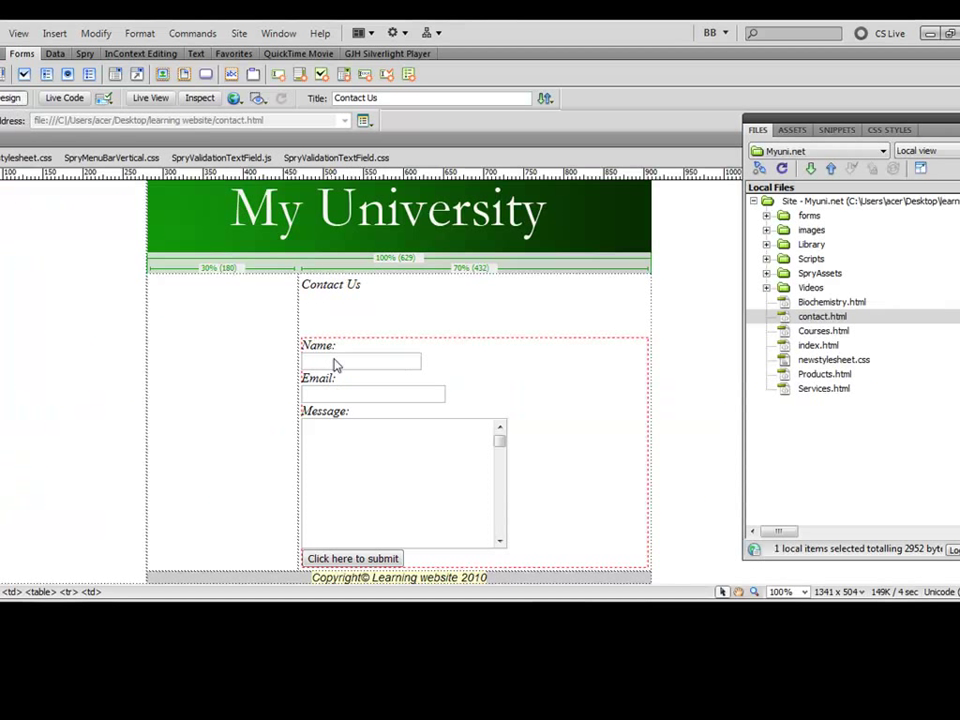
mouse_move(467, 383)
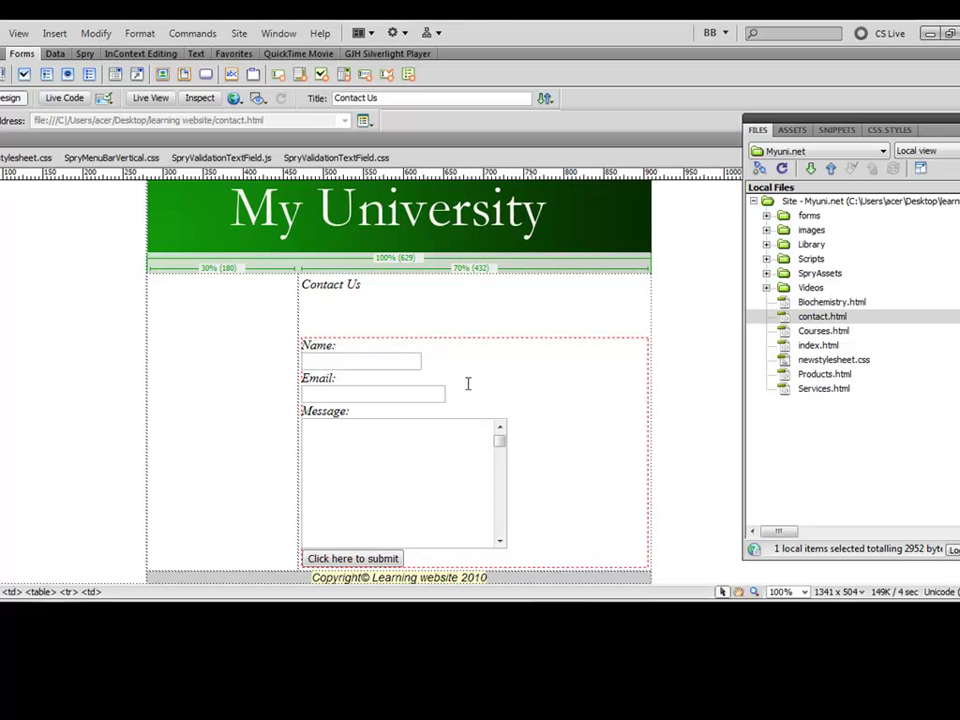
mouse_move(332, 405)
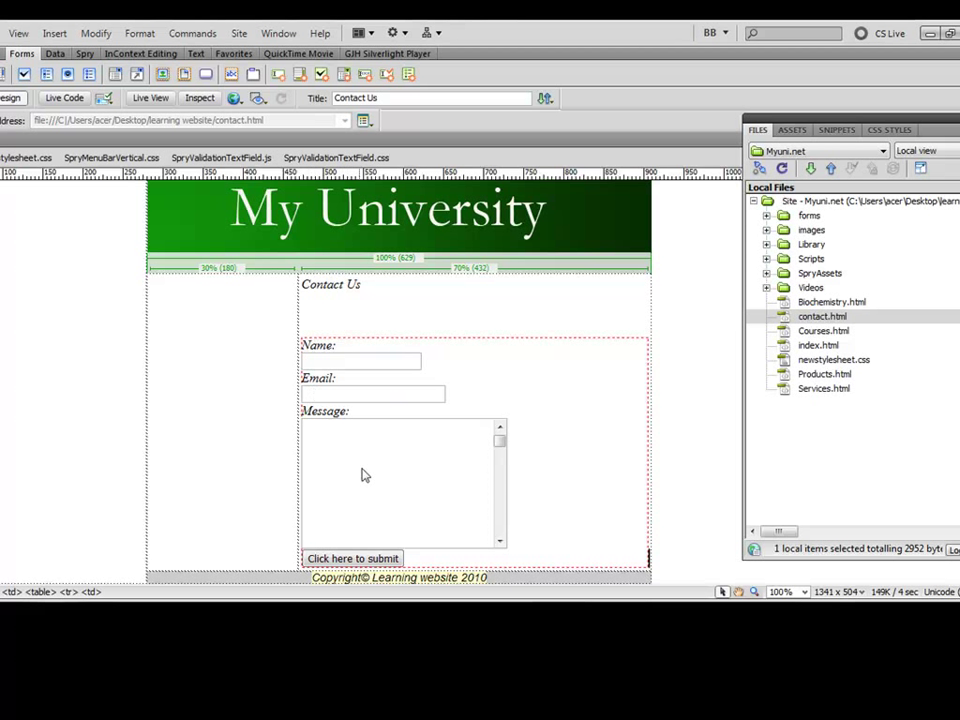
mouse_move(342, 566)
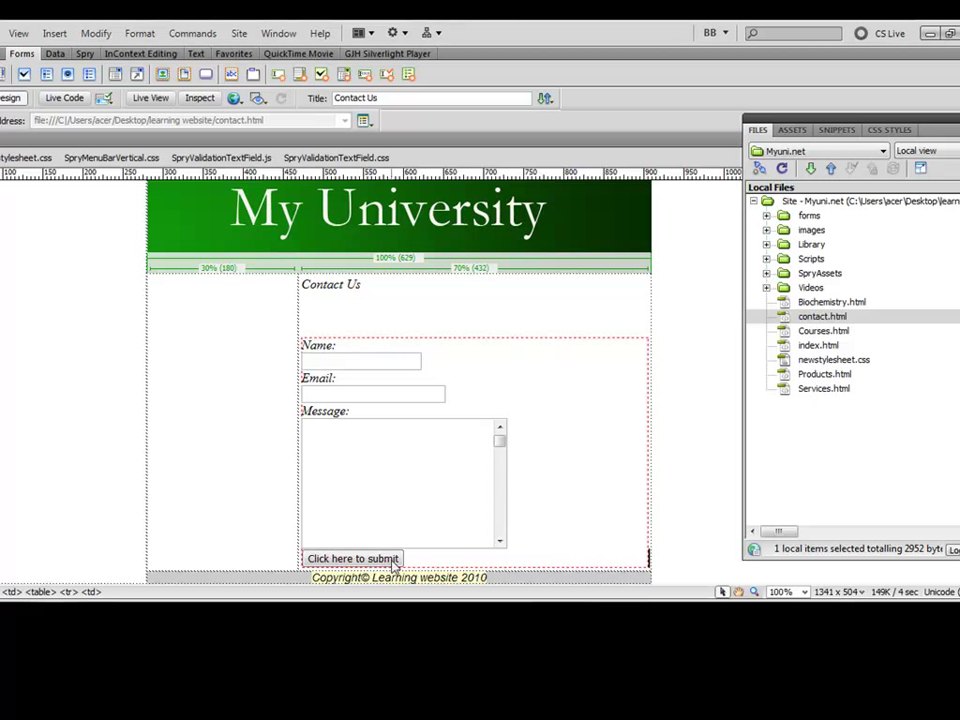
mouse_move(195, 495)
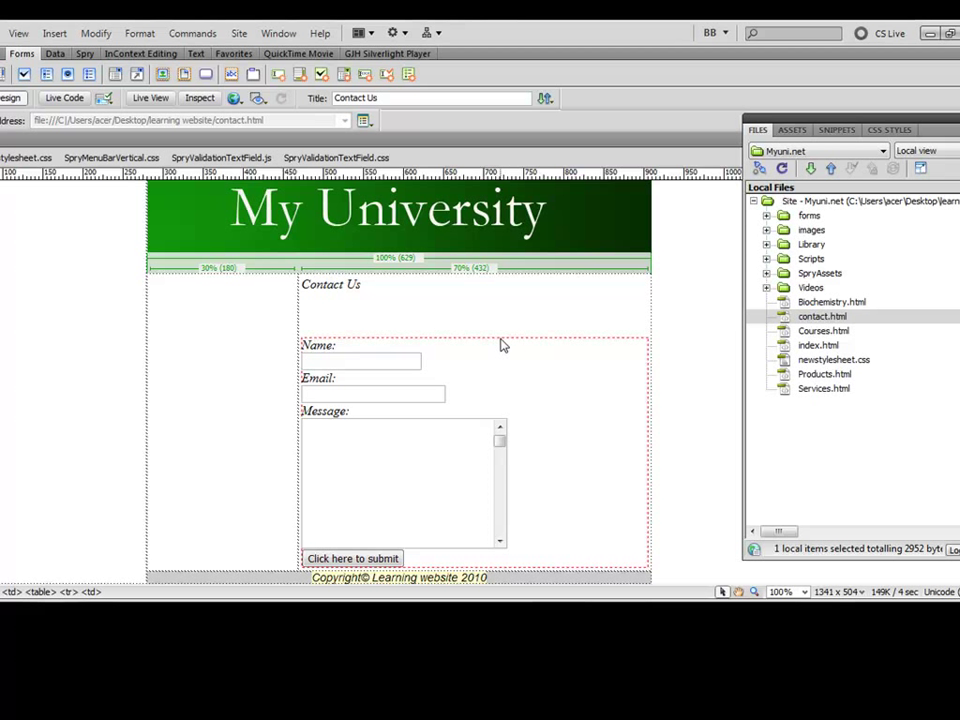
click(128, 591)
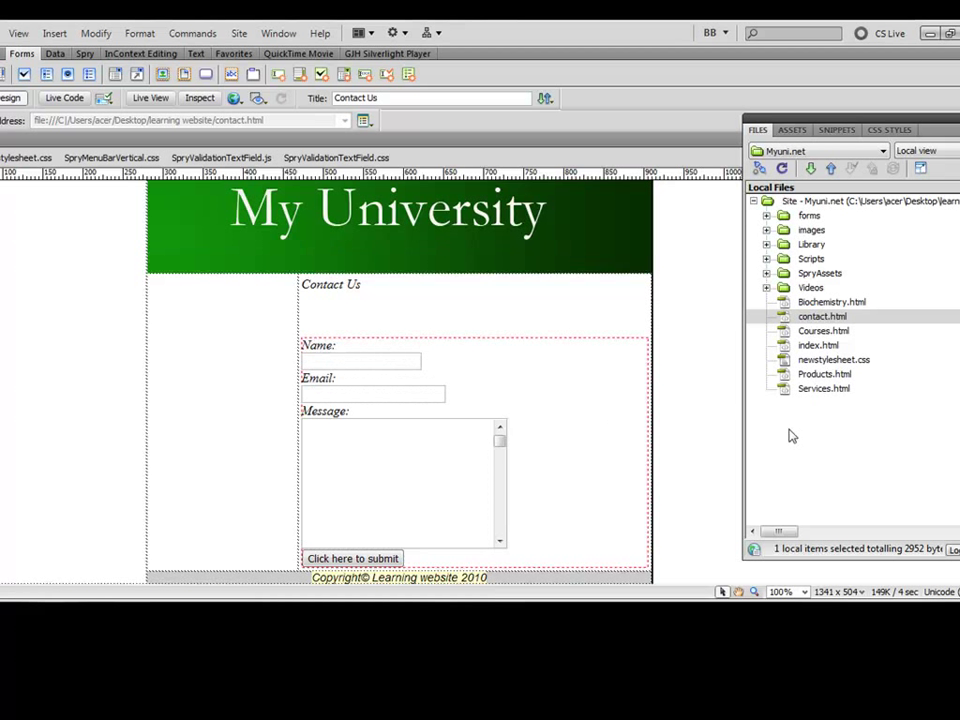
mouse_move(537, 345)
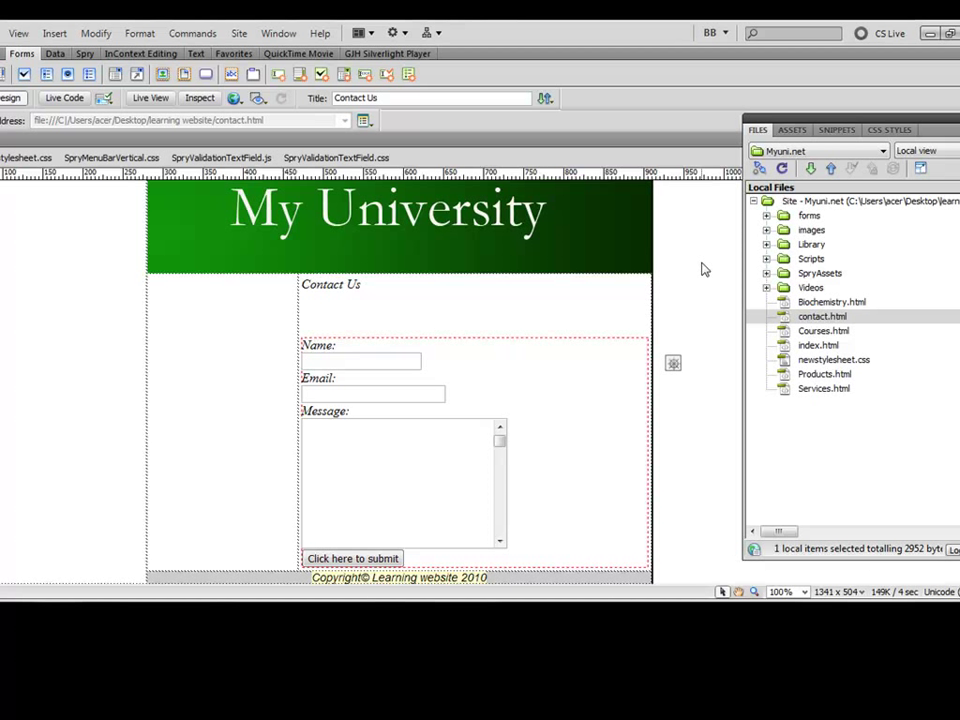
mouse_move(670, 212)
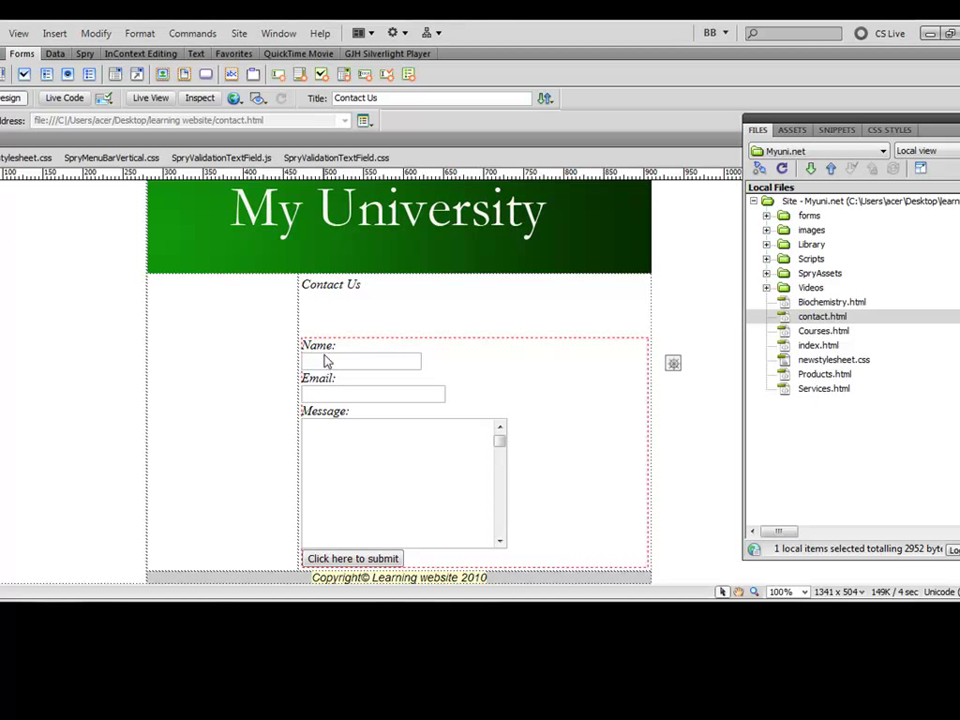
mouse_move(360, 410)
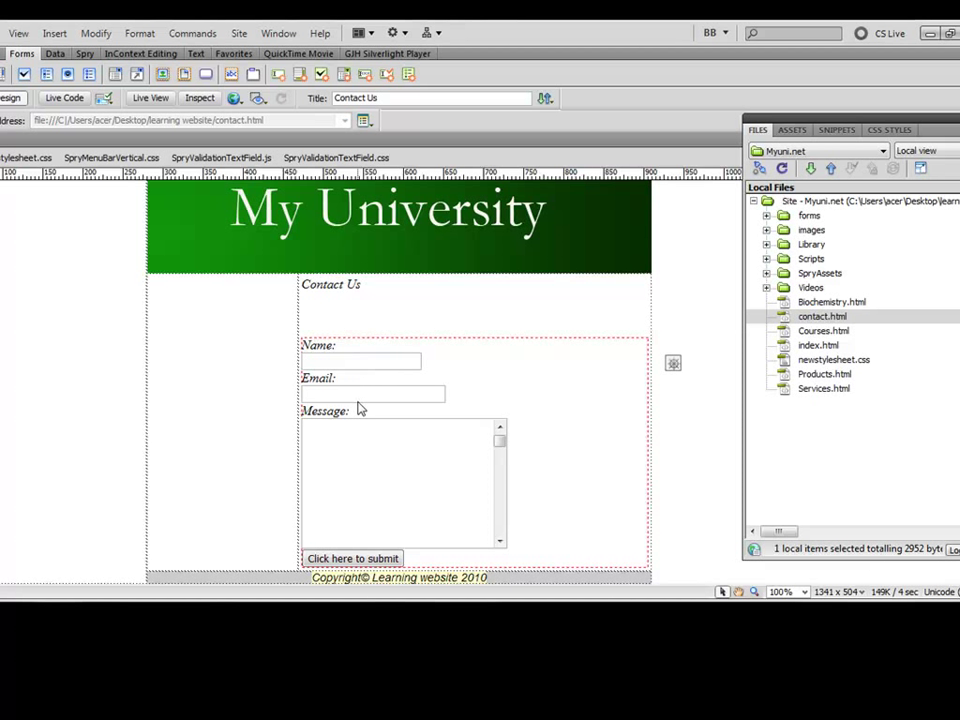